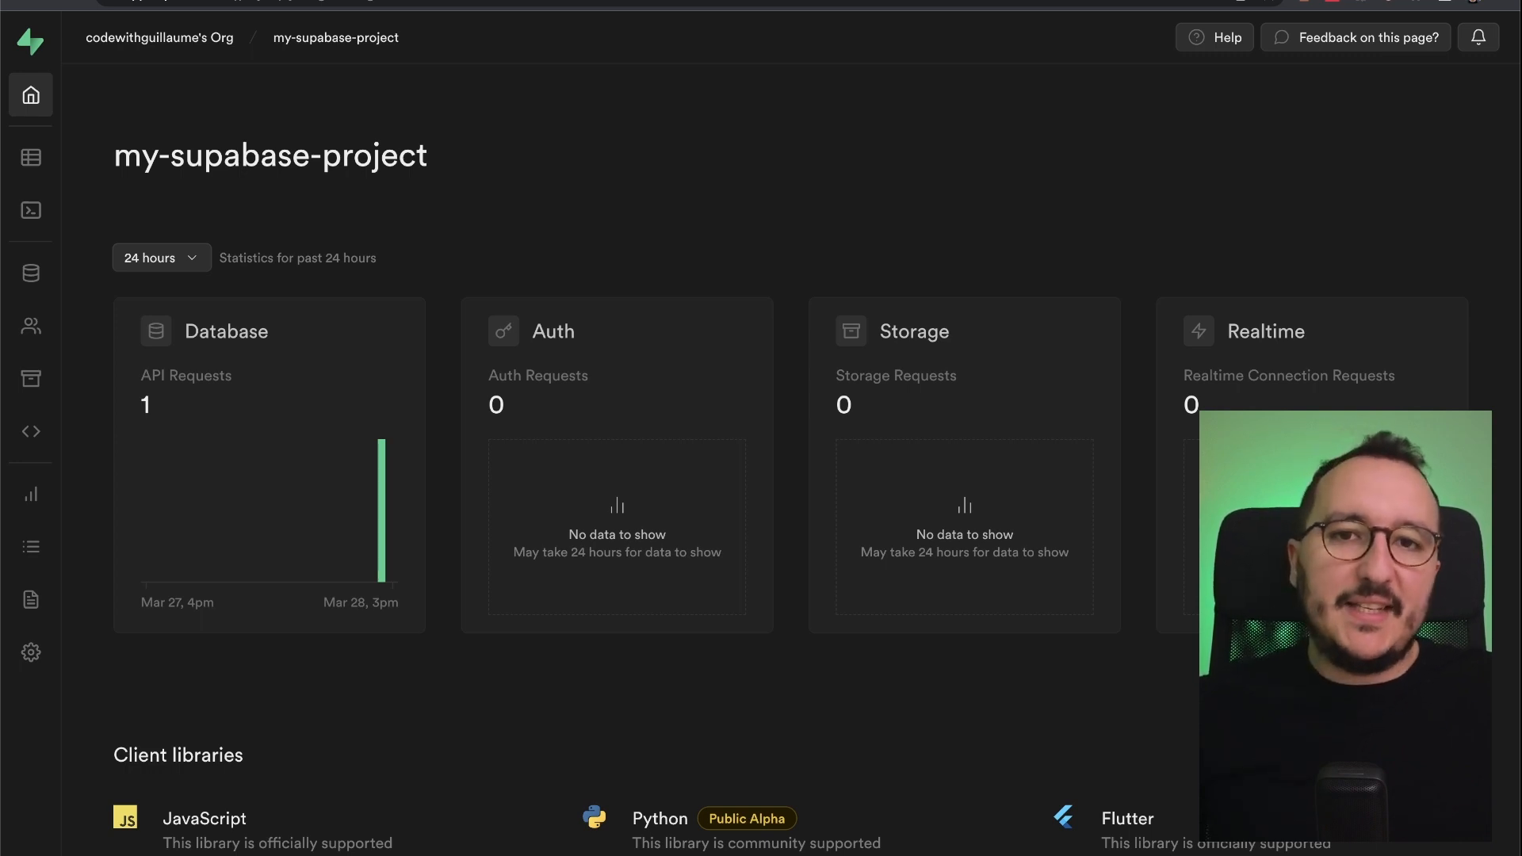
pyautogui.moveTo(1186, 19)
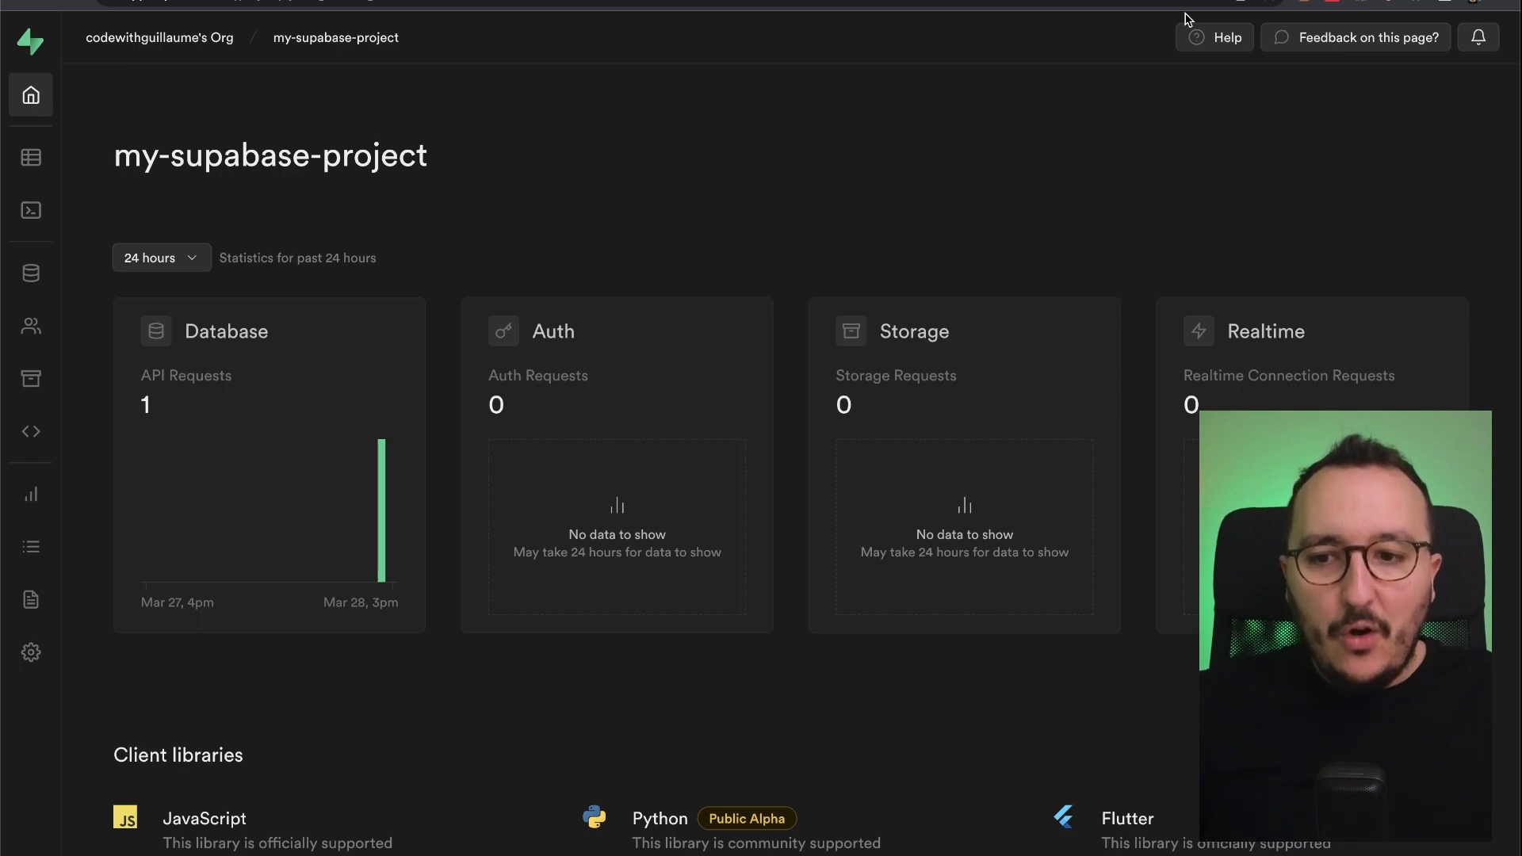
pyautogui.moveTo(30, 546)
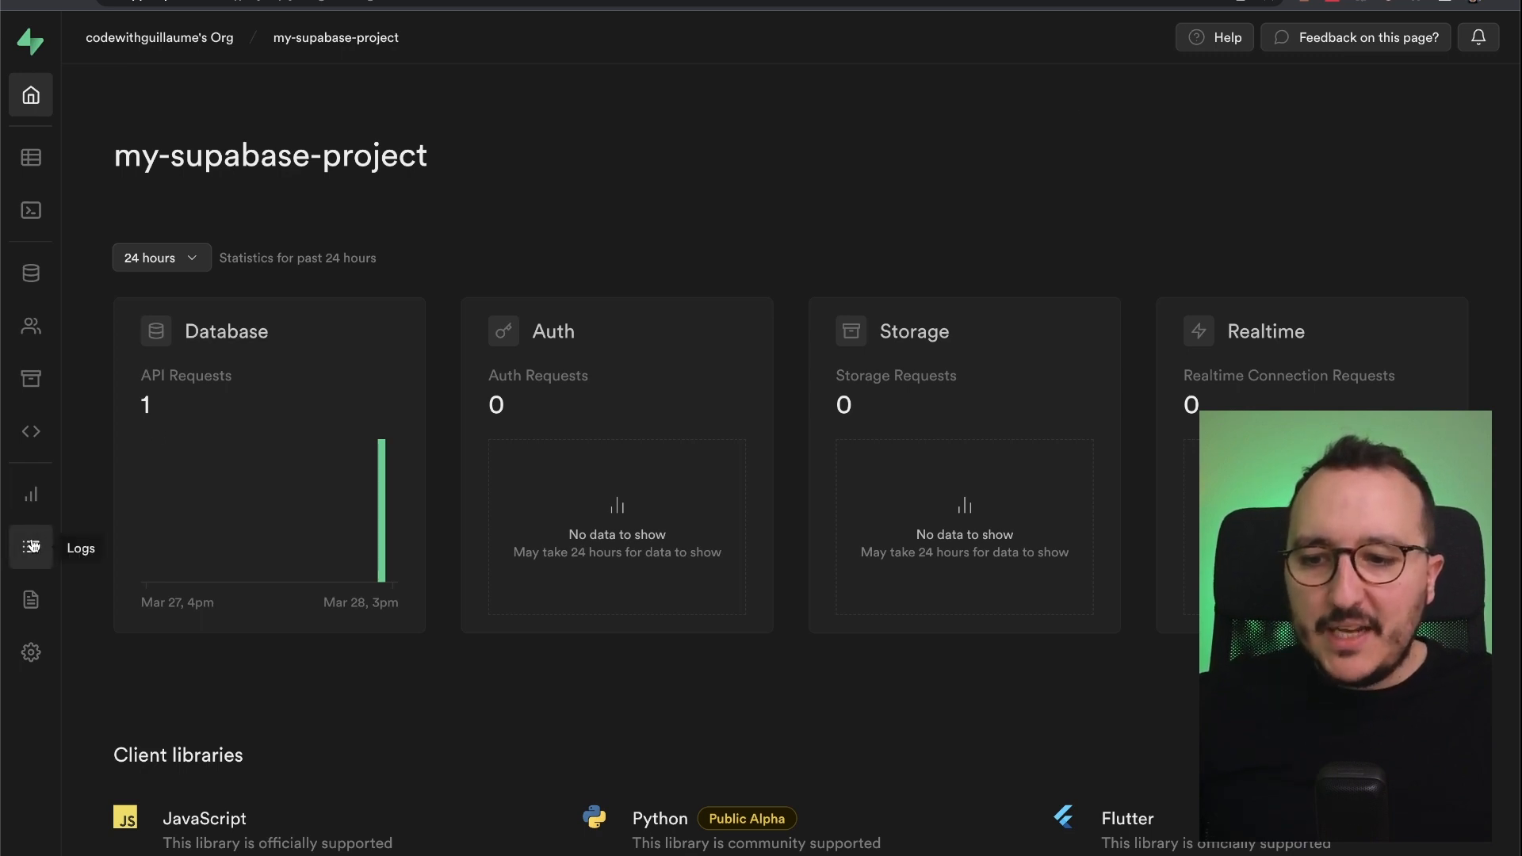
# Step: Show the Logs Explorer's default edge_logs query and check its Last 24 hours date range
pyautogui.click(31, 547)
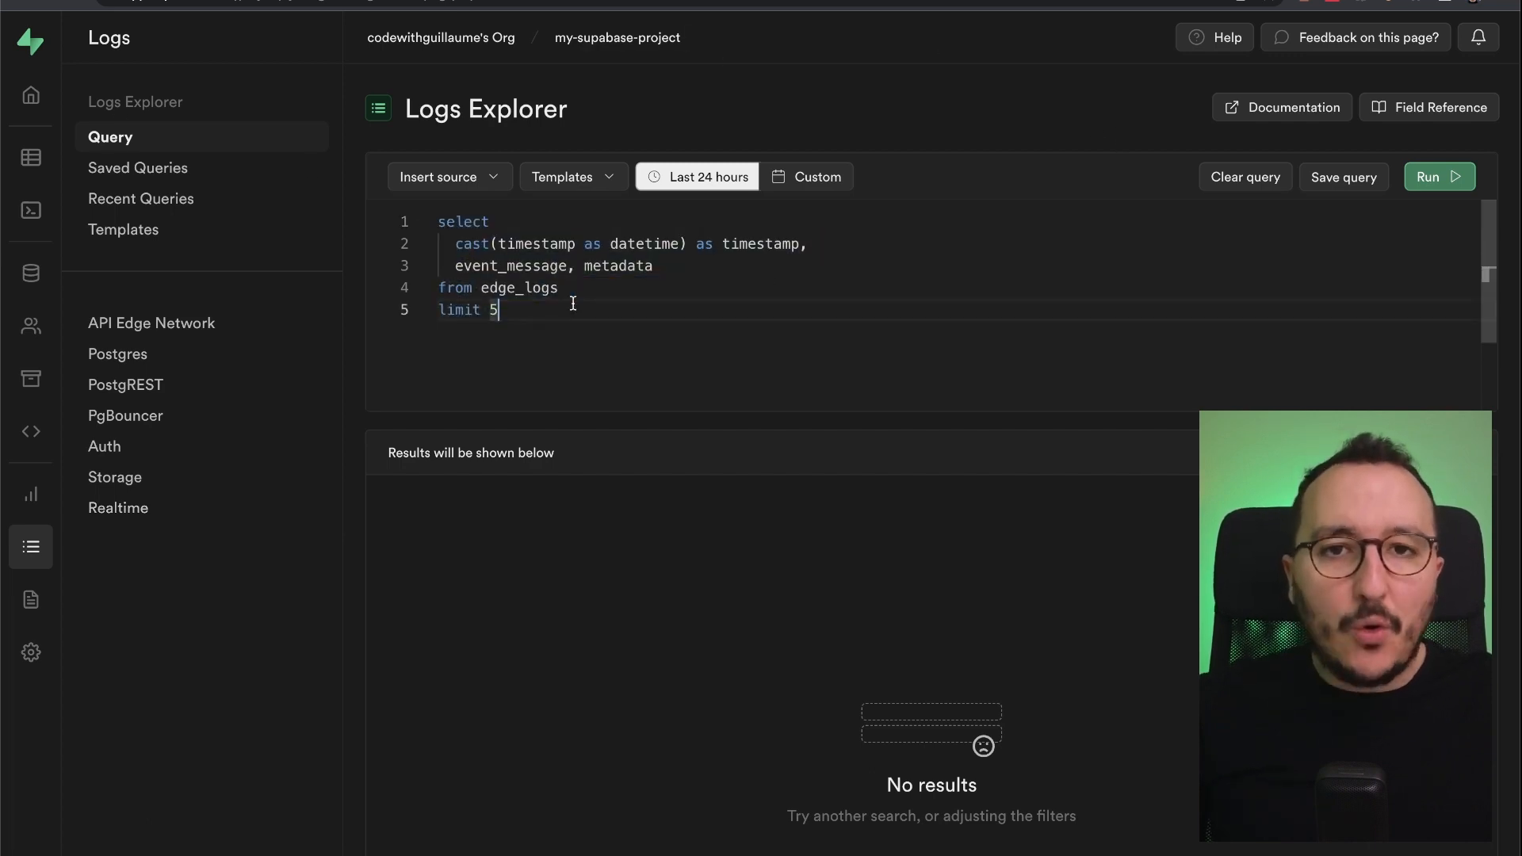
pyautogui.press('ctrl+a')
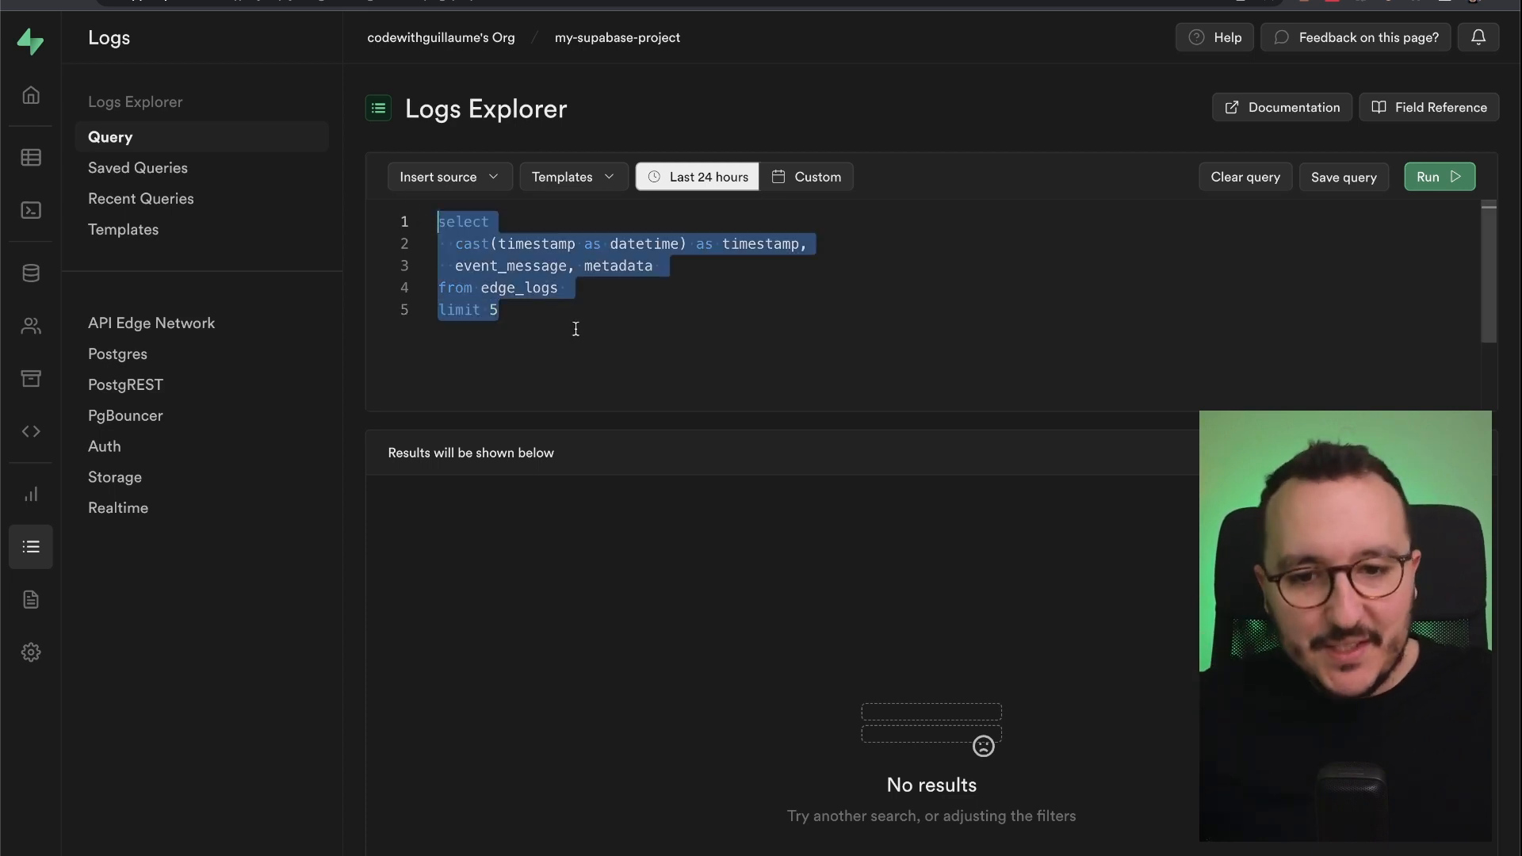
pyautogui.click(575, 312)
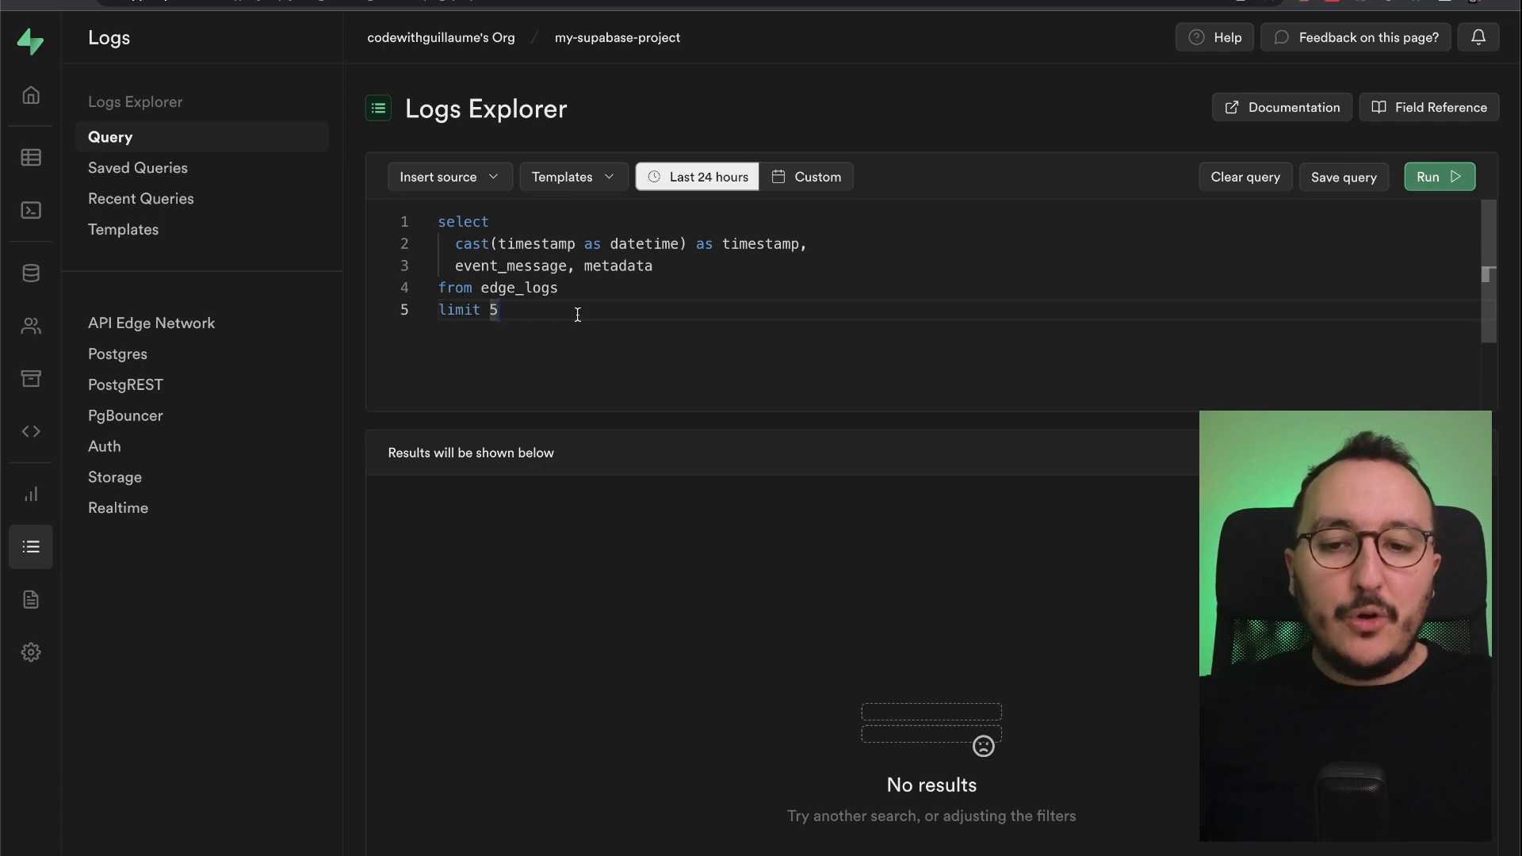
pyautogui.moveTo(709, 187)
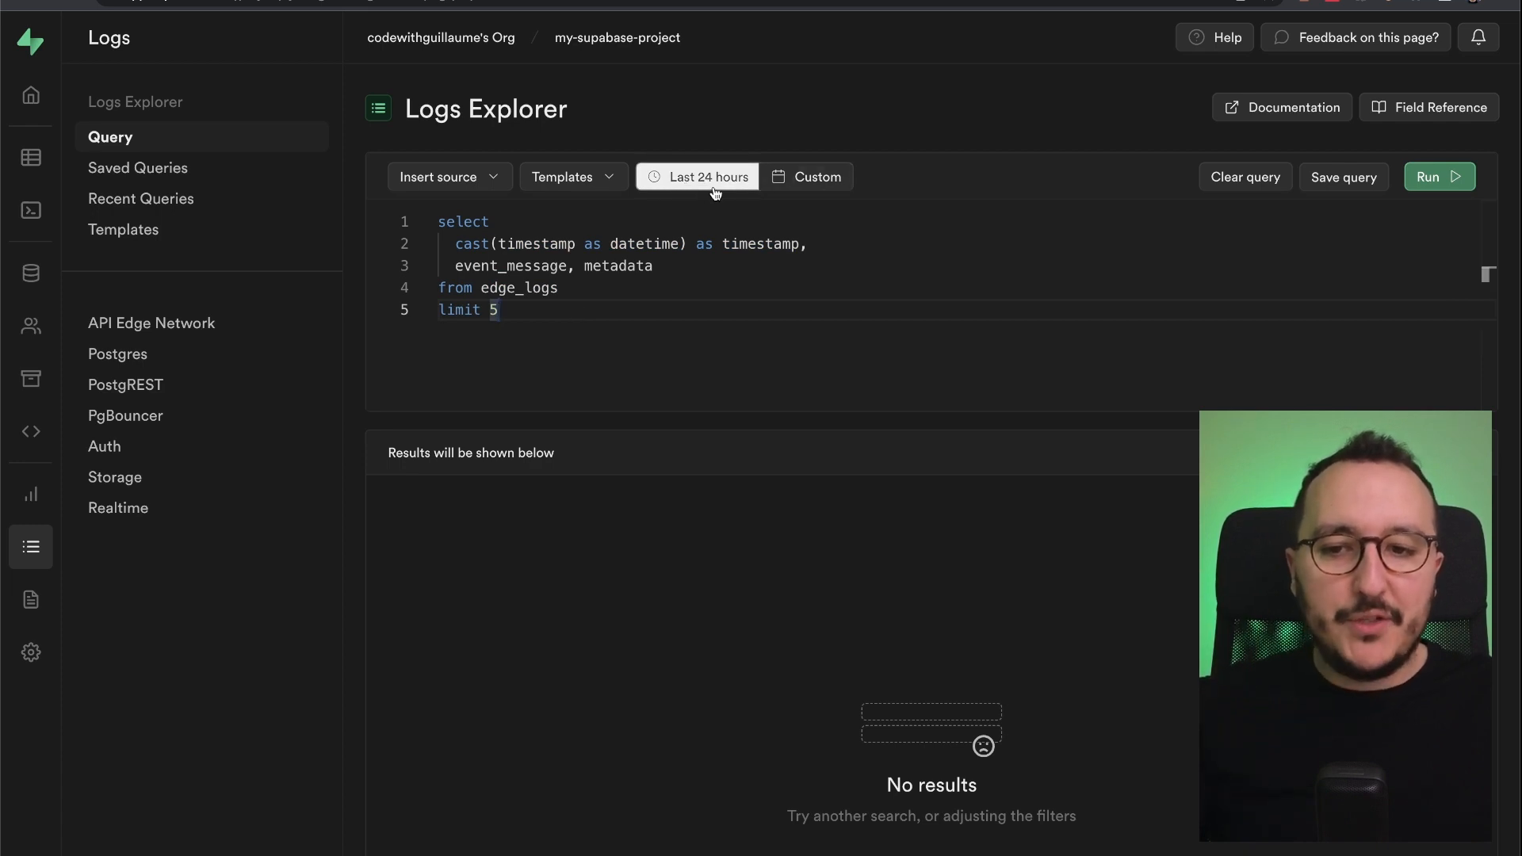
pyautogui.click(707, 176)
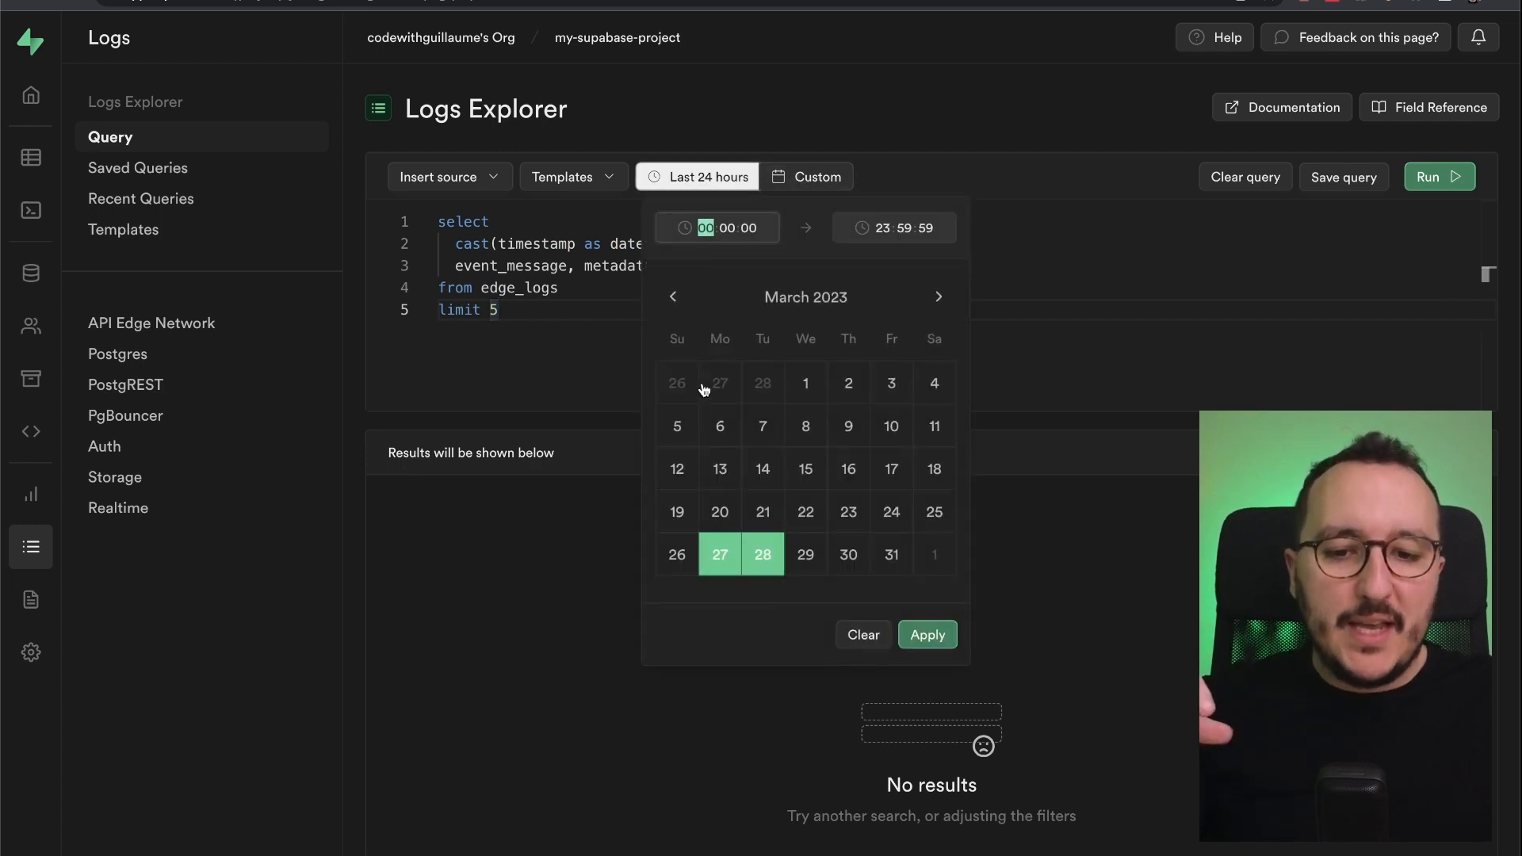
pyautogui.click(697, 175)
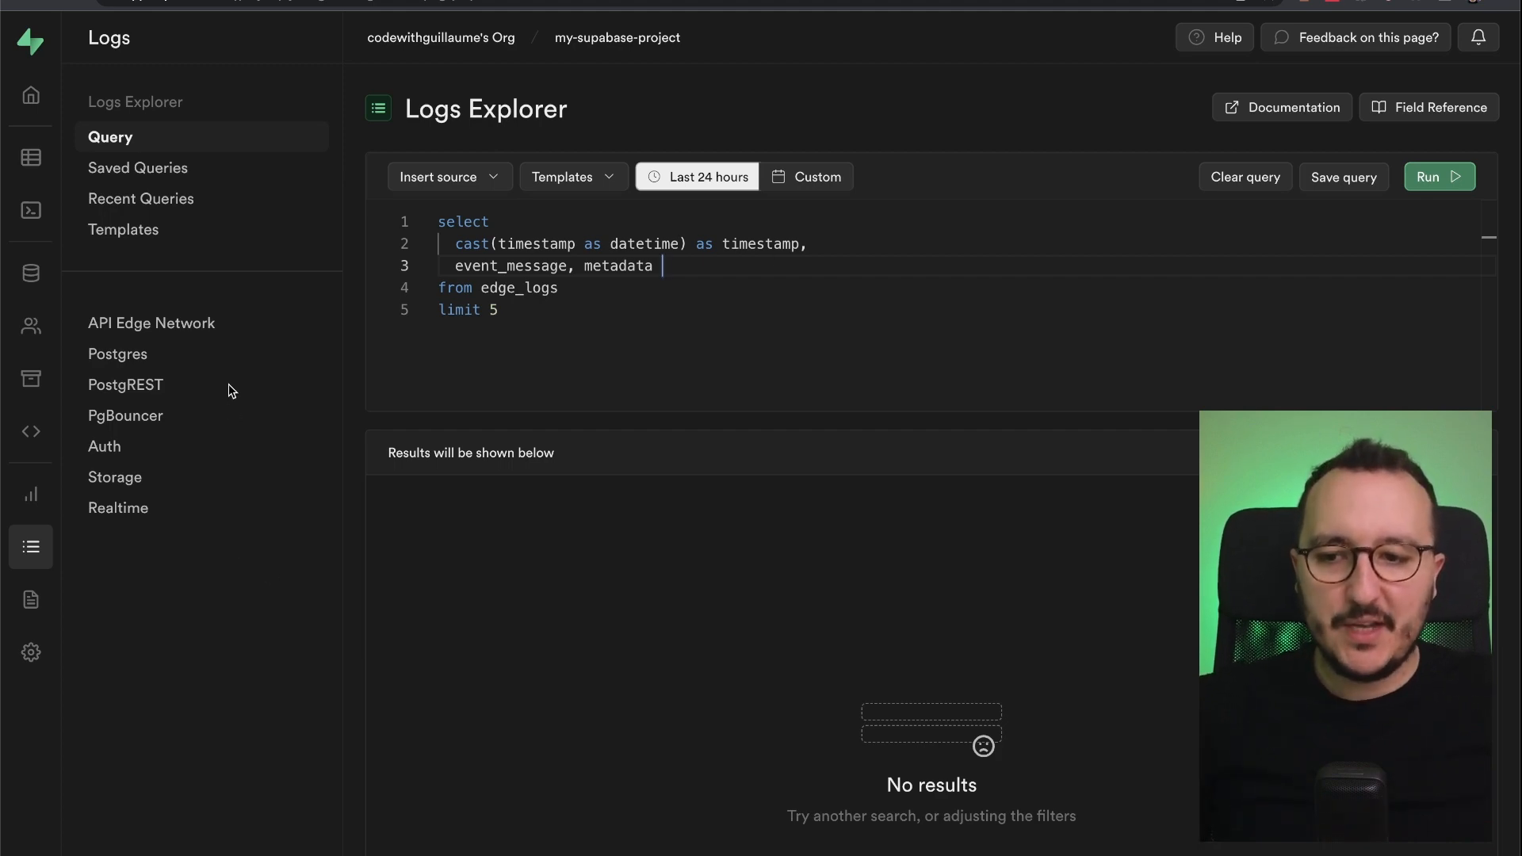
# Step: View the Postgres logs and inspect the supabase_admin connection authorized event's metadata
pyautogui.click(117, 353)
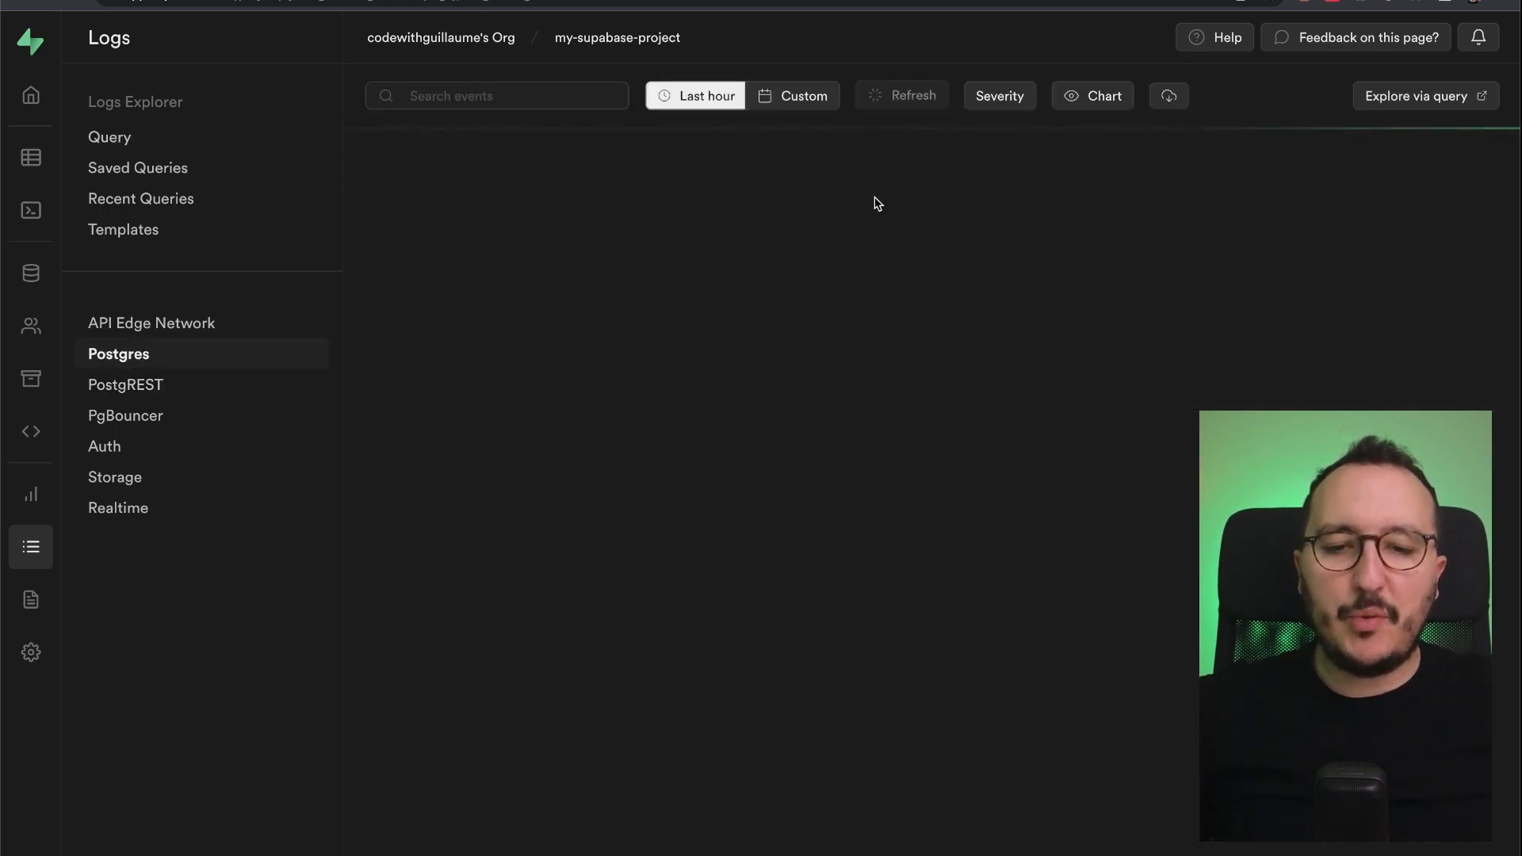
pyautogui.click(899, 95)
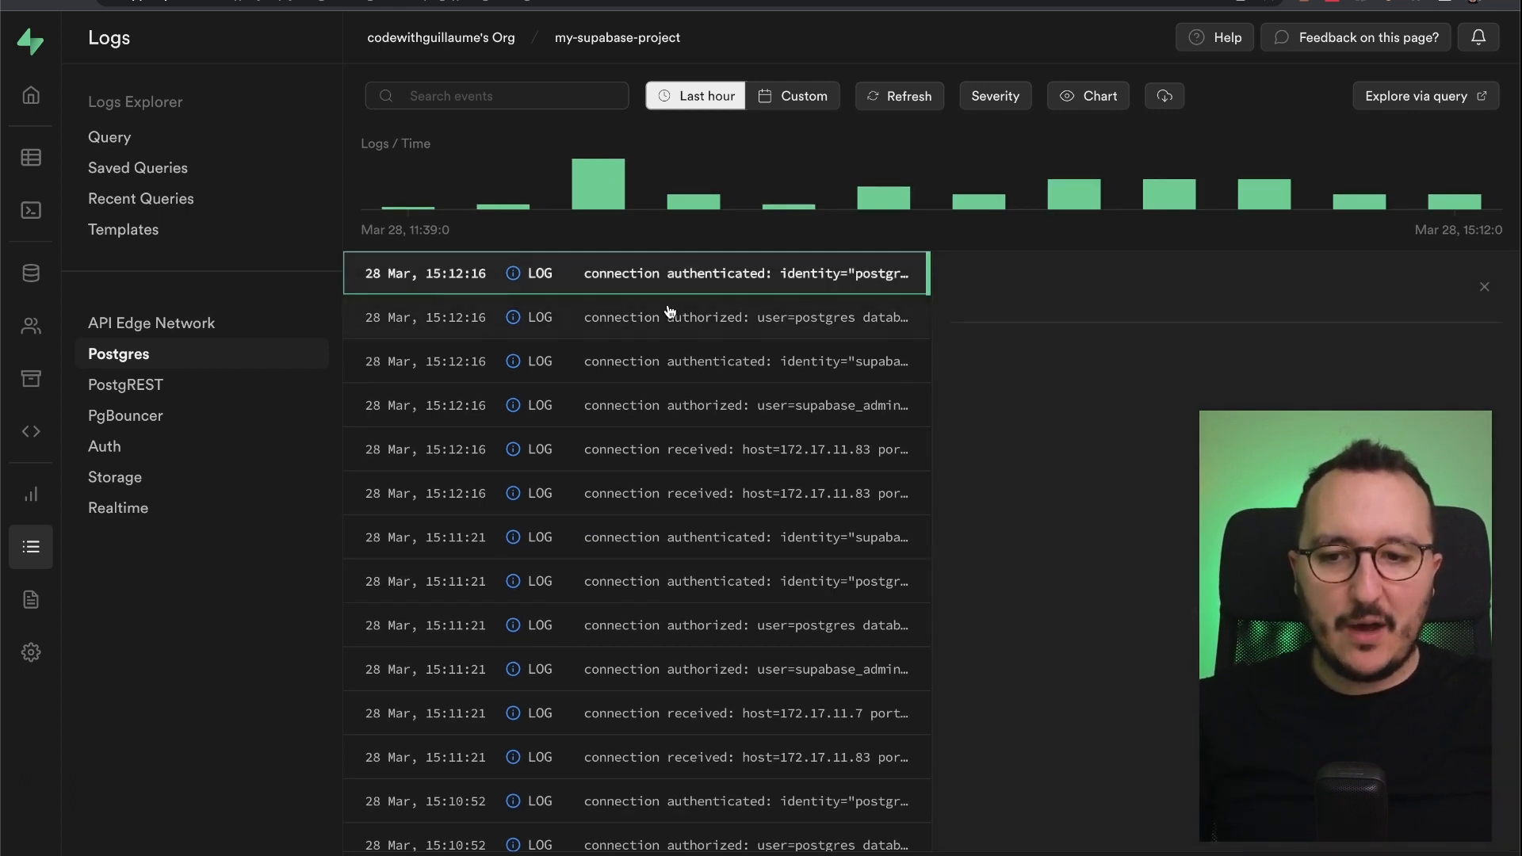
pyautogui.click(637, 272)
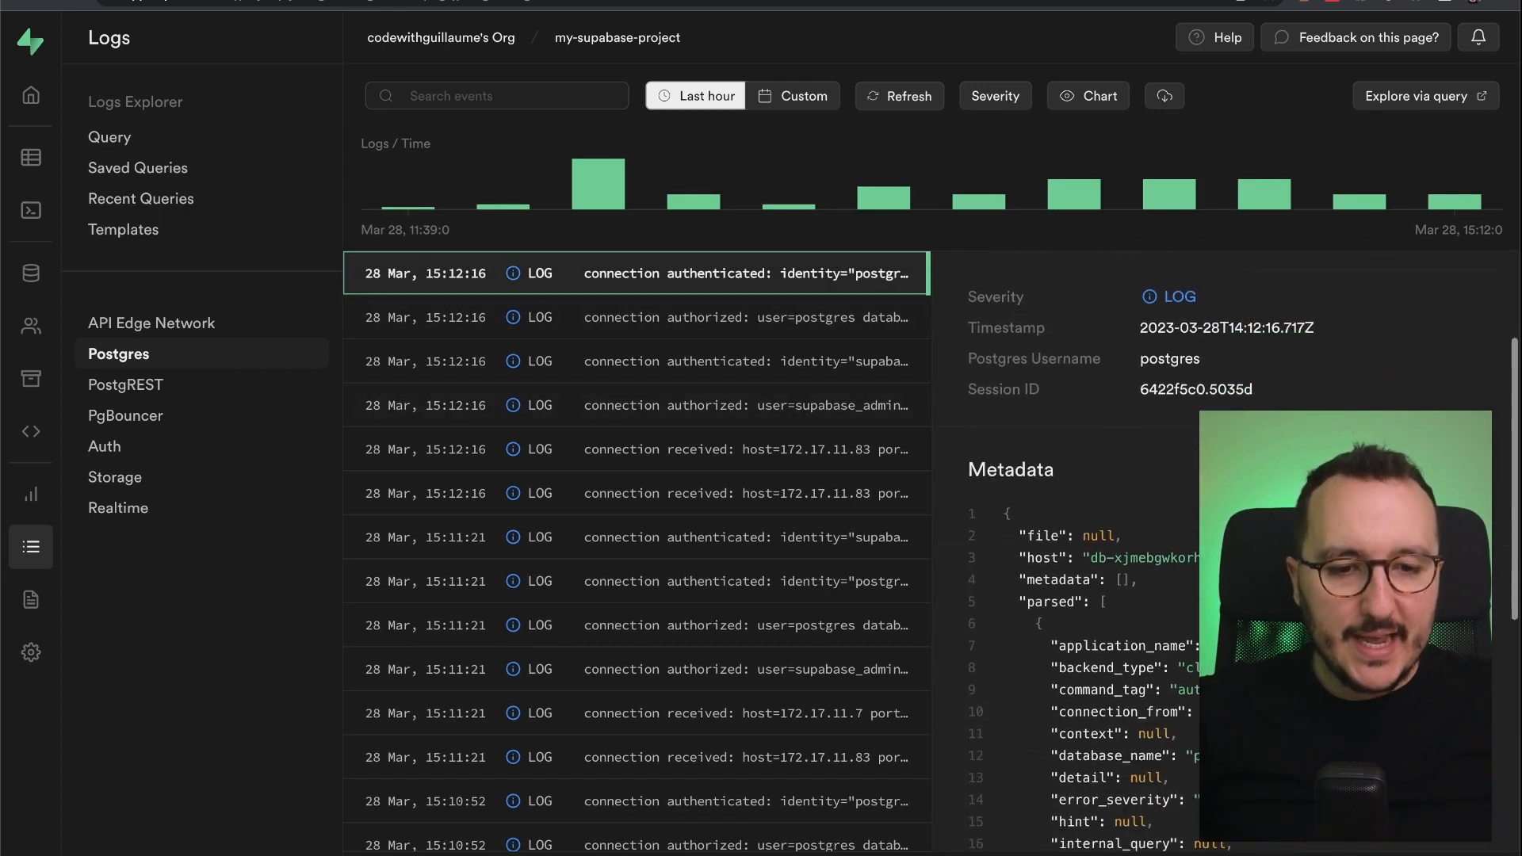
pyautogui.scroll(-3)
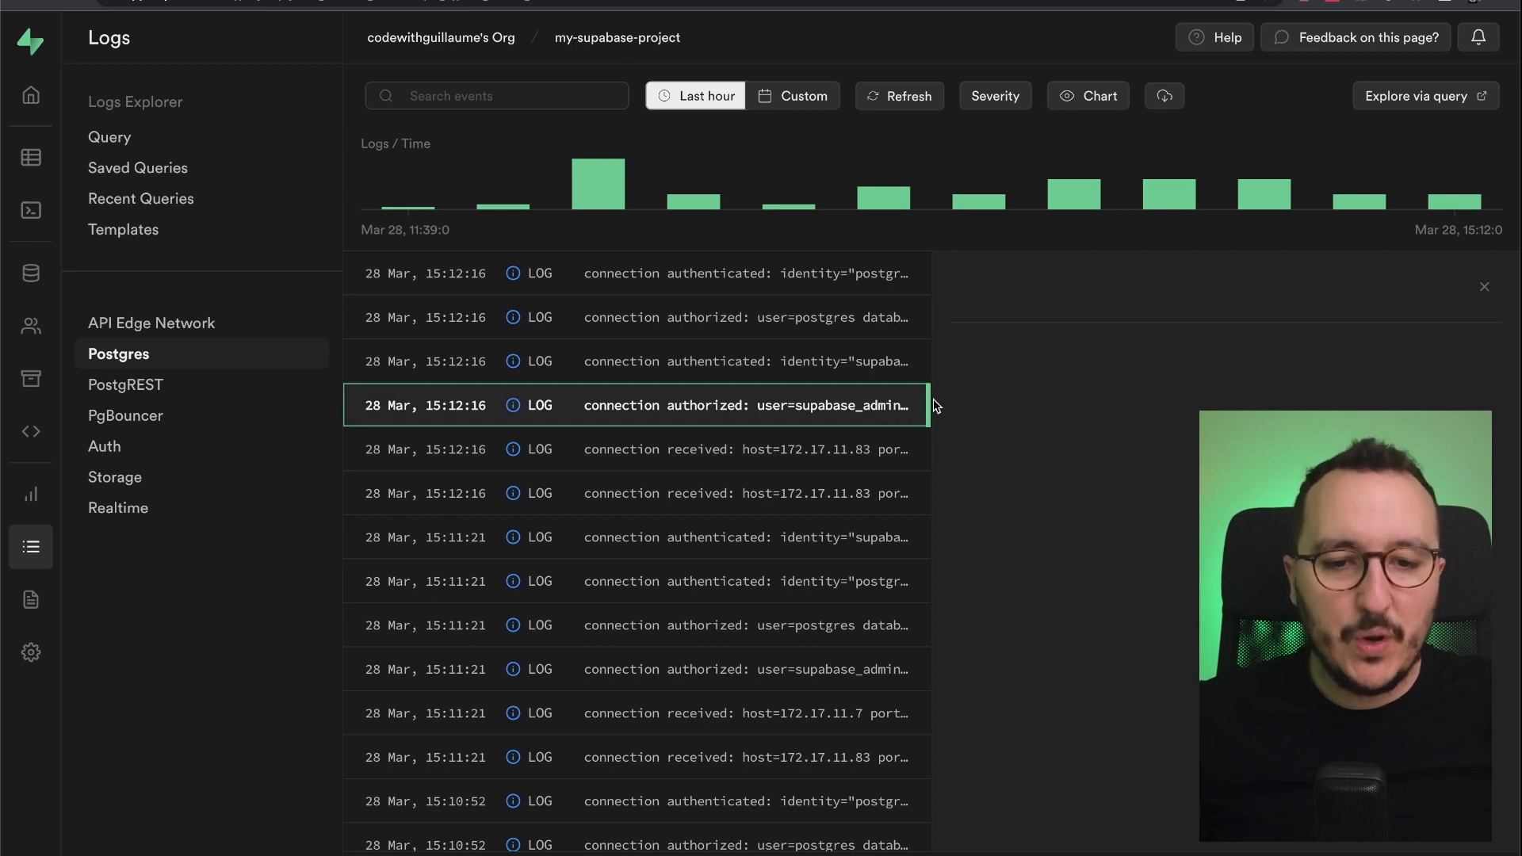
pyautogui.click(636, 404)
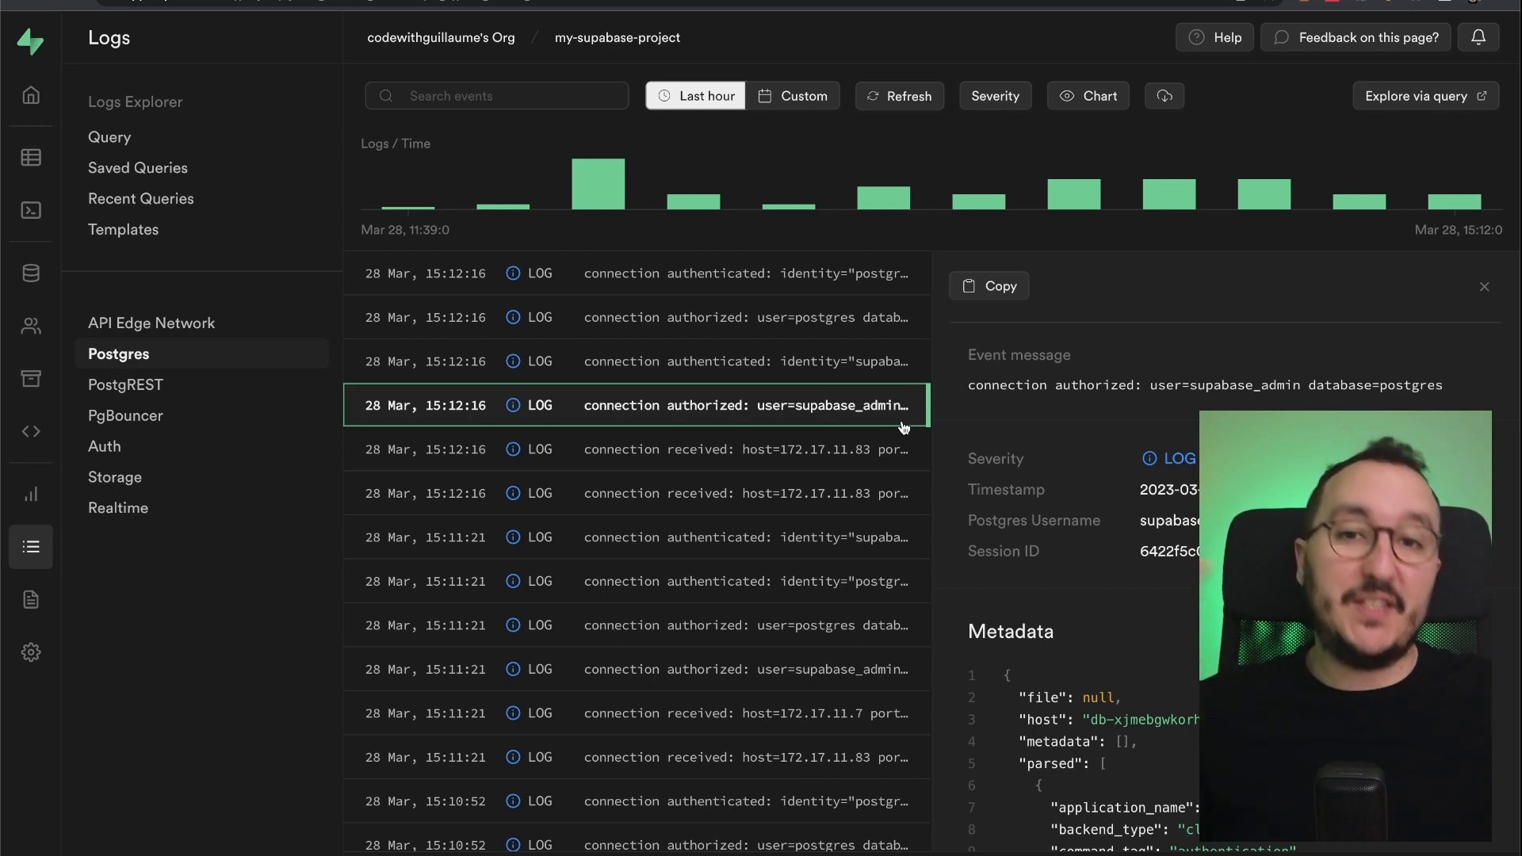
pyautogui.moveTo(598, 422)
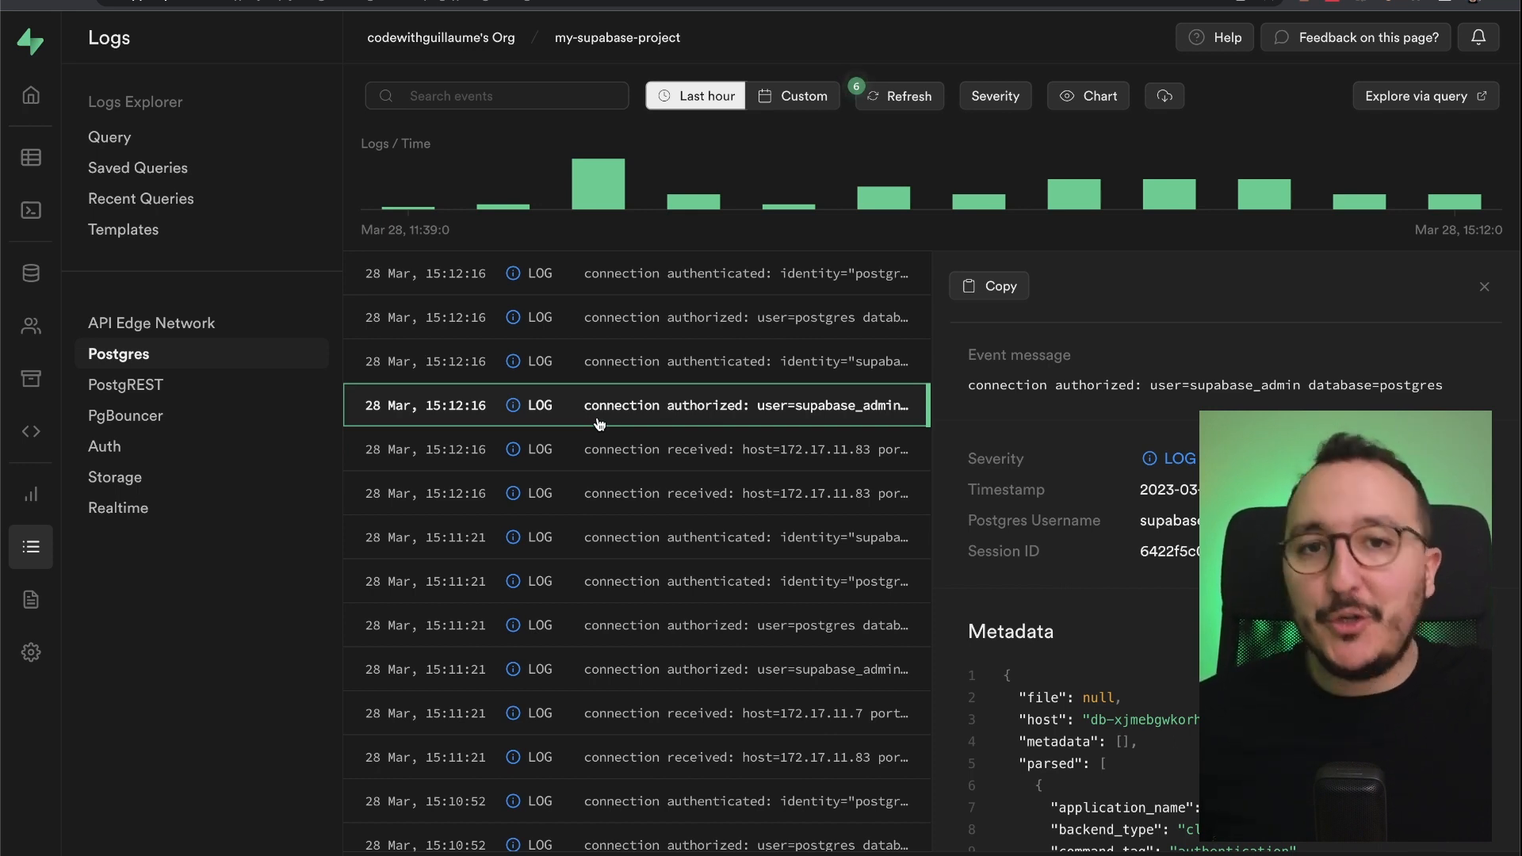
pyautogui.moveTo(553, 430)
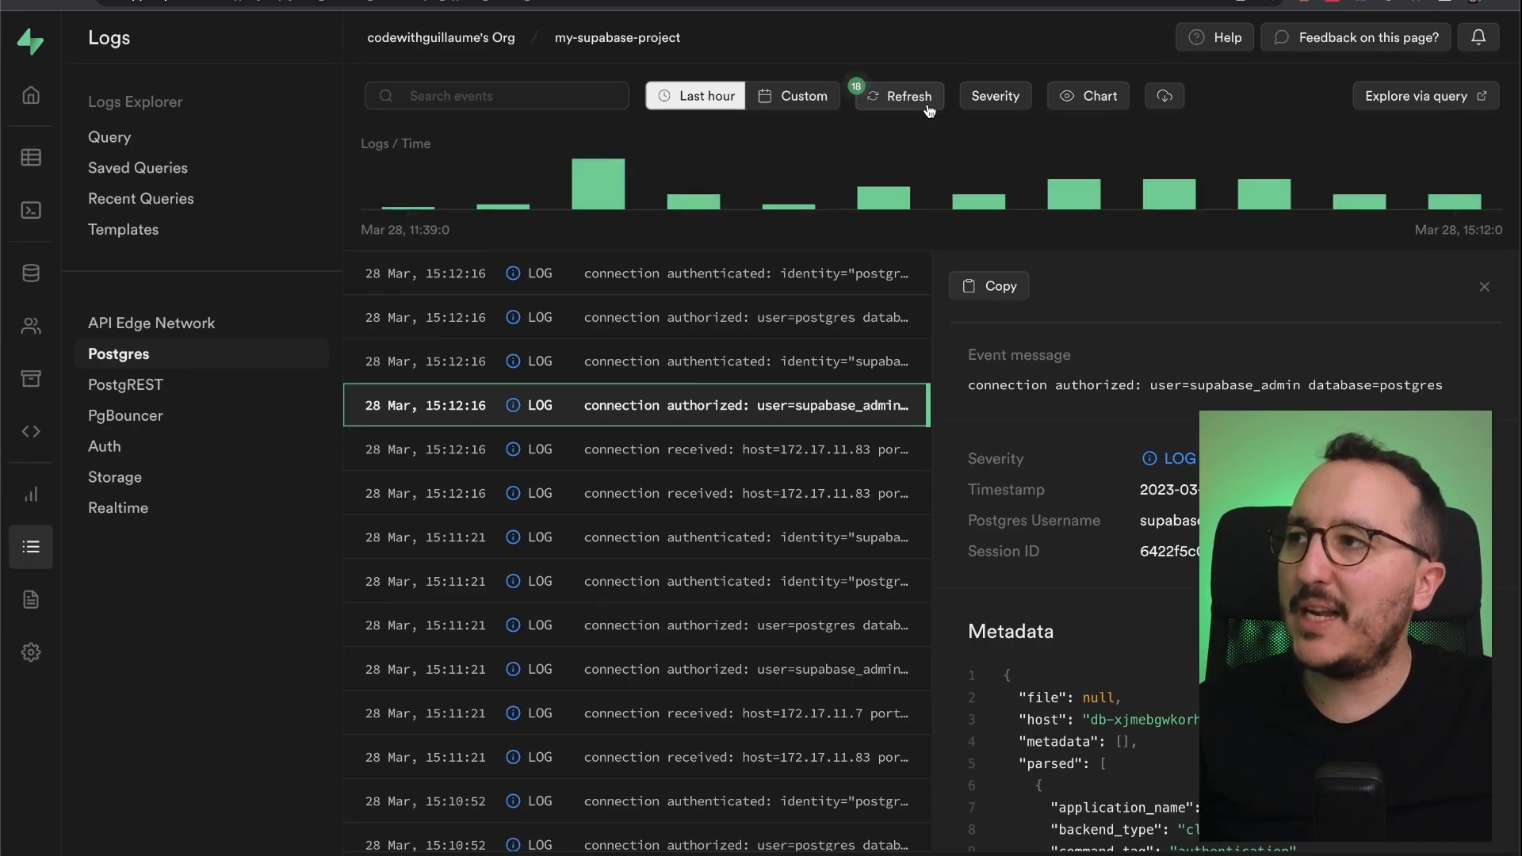
# Step: Refresh the Postgres log list so events up to 15:15:34 appear
pyautogui.click(907, 96)
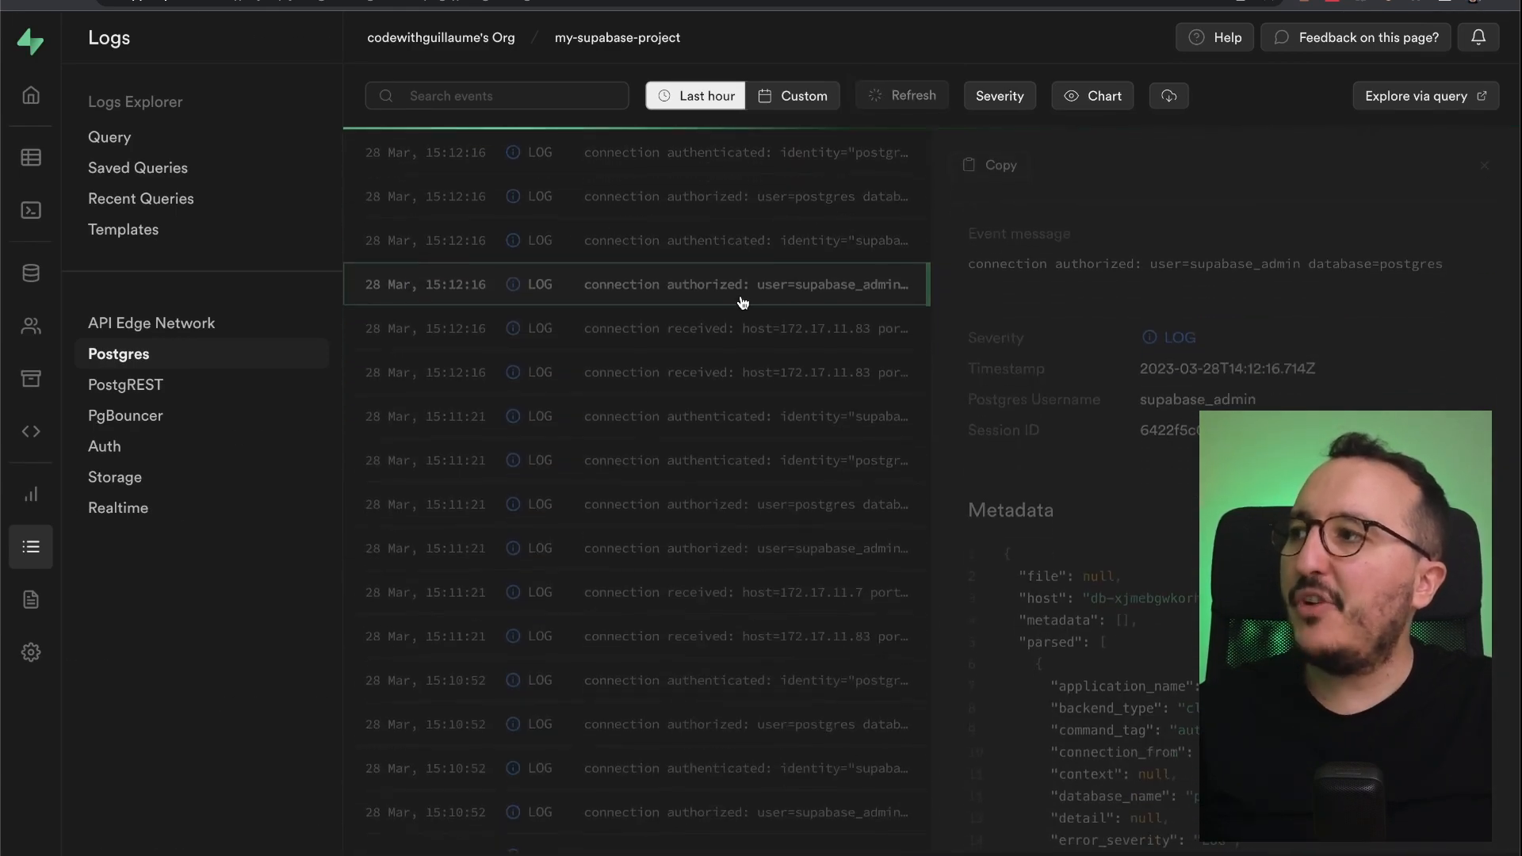
pyautogui.click(900, 95)
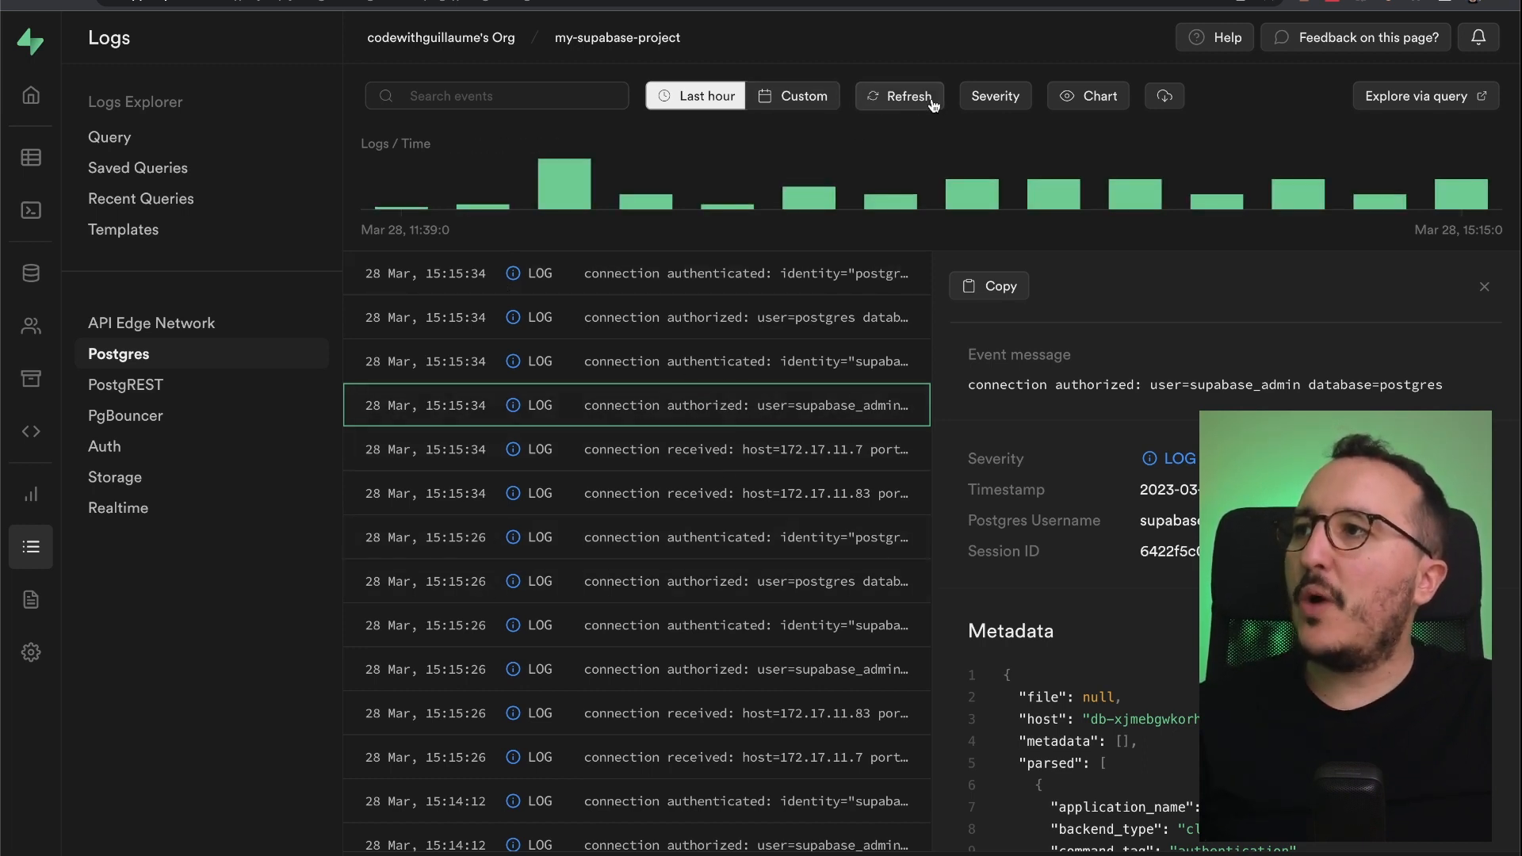
# Step: Filter the Postgres logs to Error severity and reload the list
pyautogui.click(994, 95)
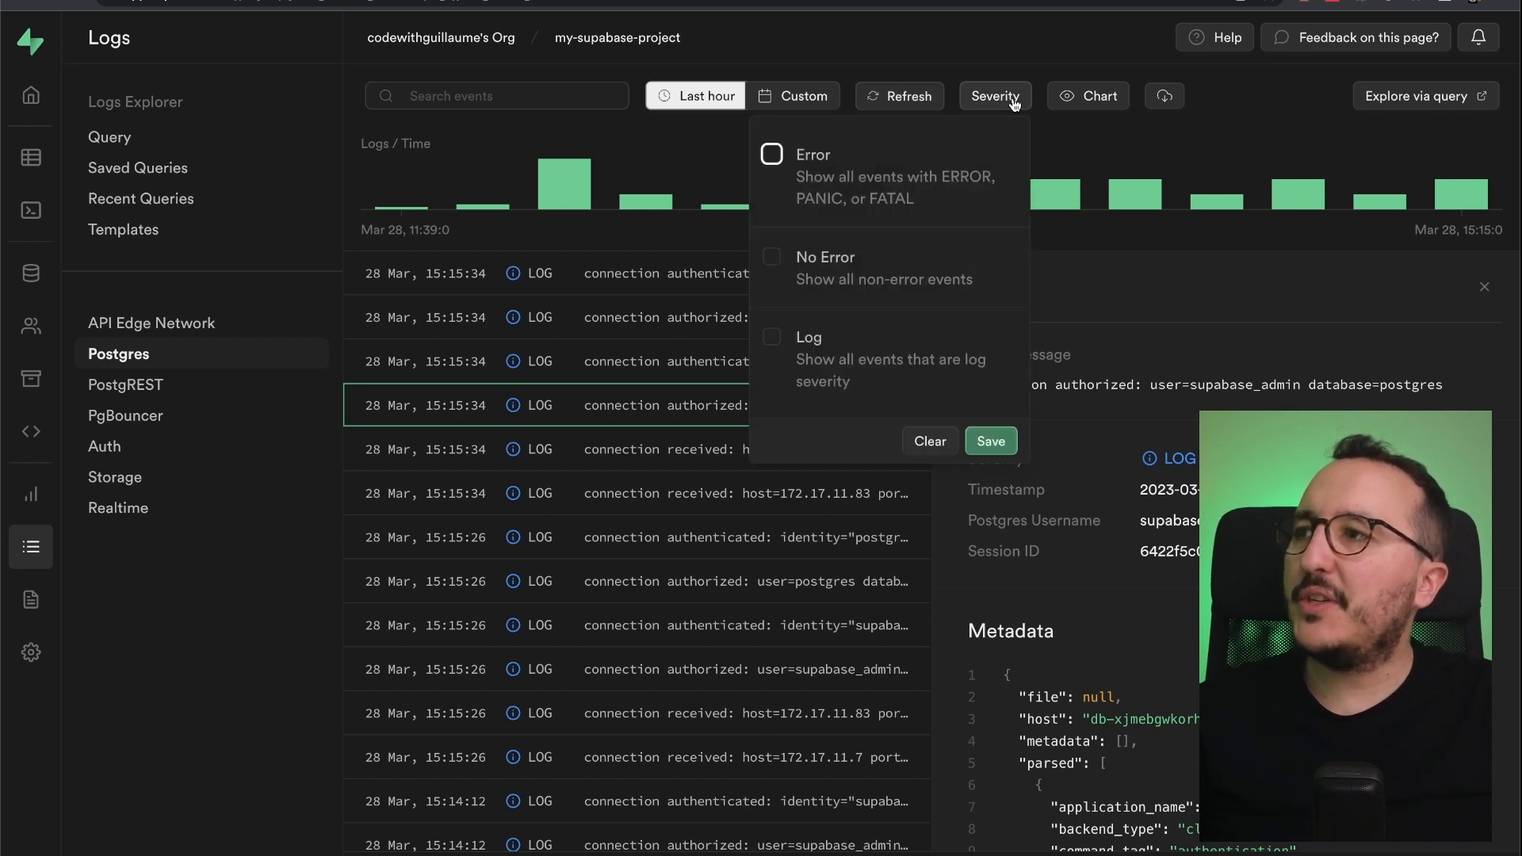
pyautogui.click(772, 154)
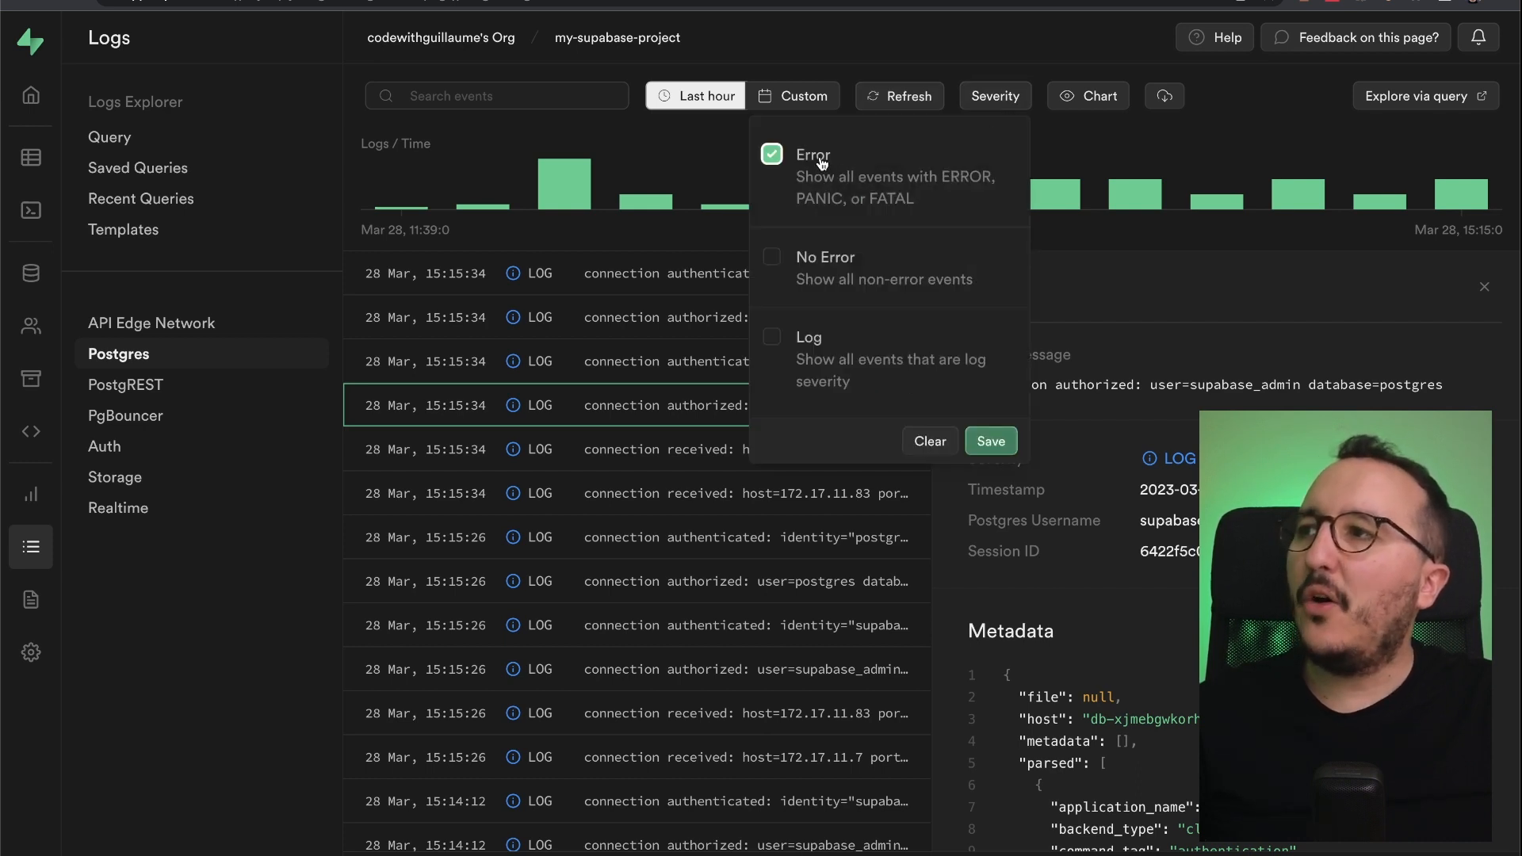
pyautogui.click(989, 439)
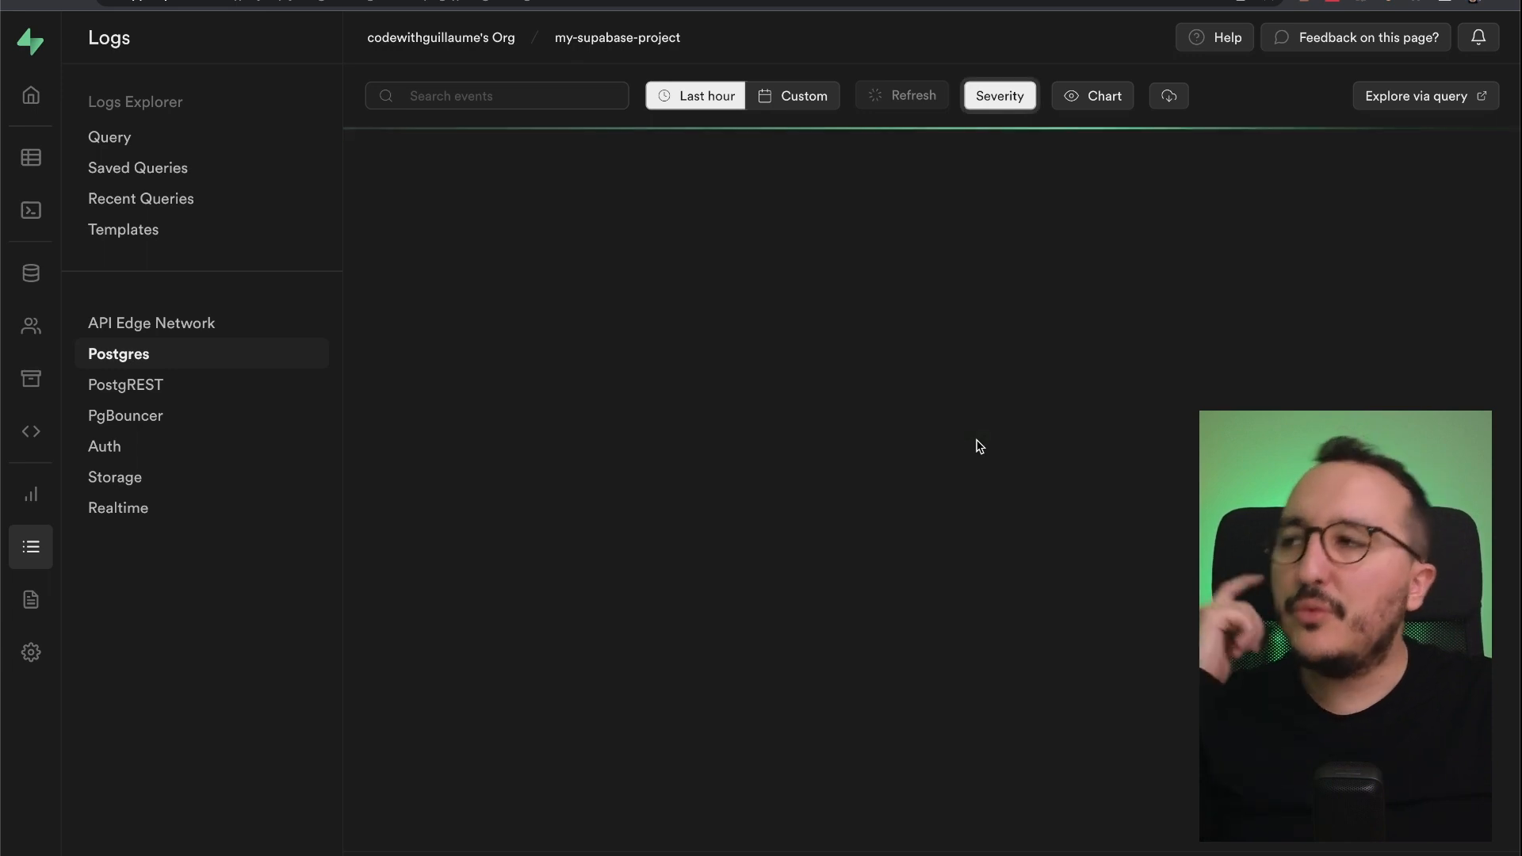
pyautogui.click(899, 95)
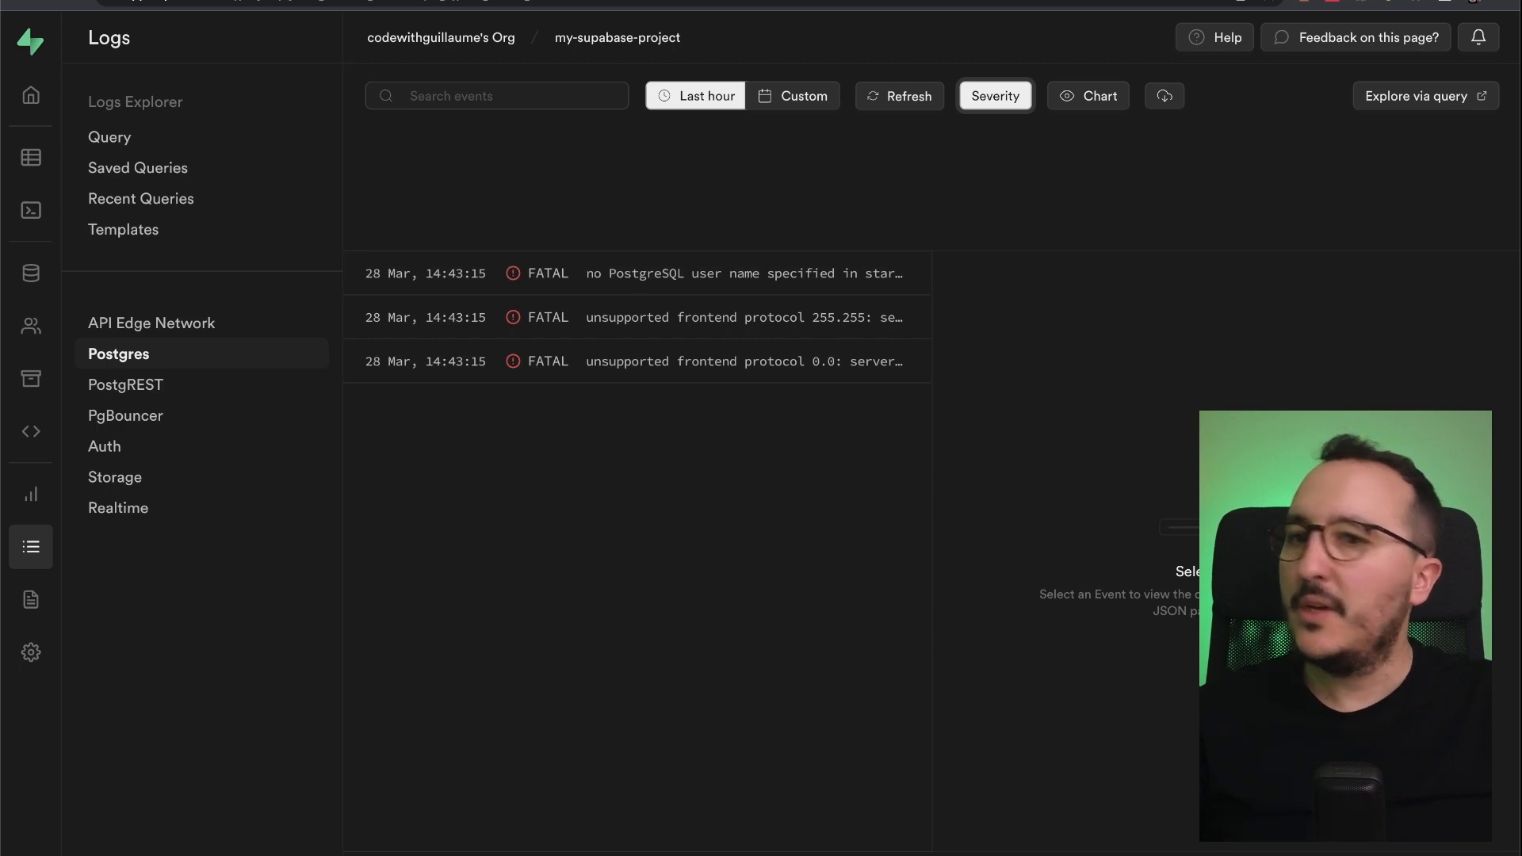
# Step: Change the severity filter from Error to Log only and reload the list
pyautogui.click(993, 96)
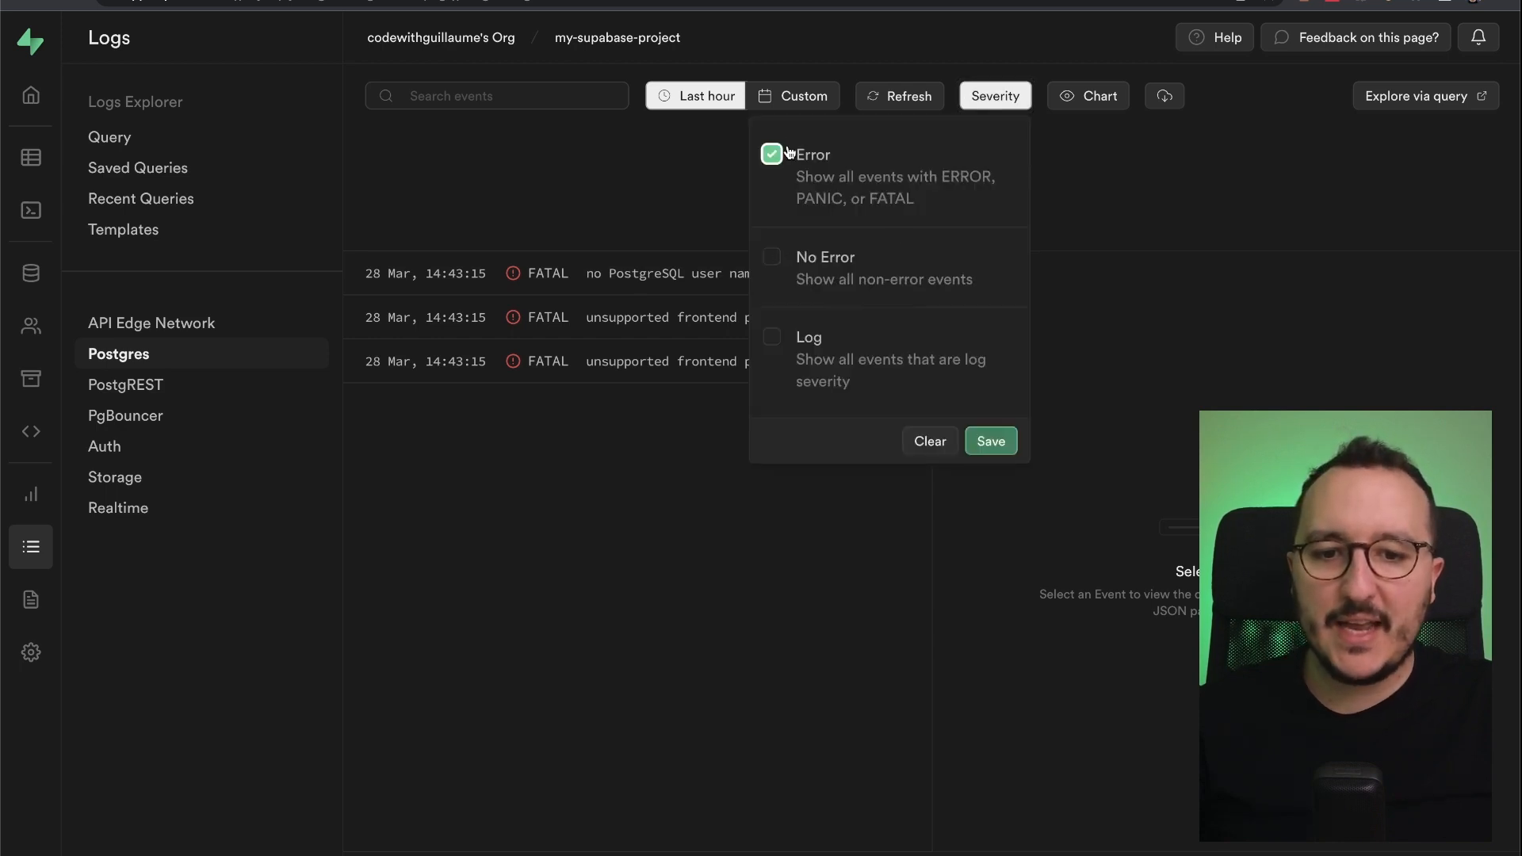
pyautogui.click(772, 154)
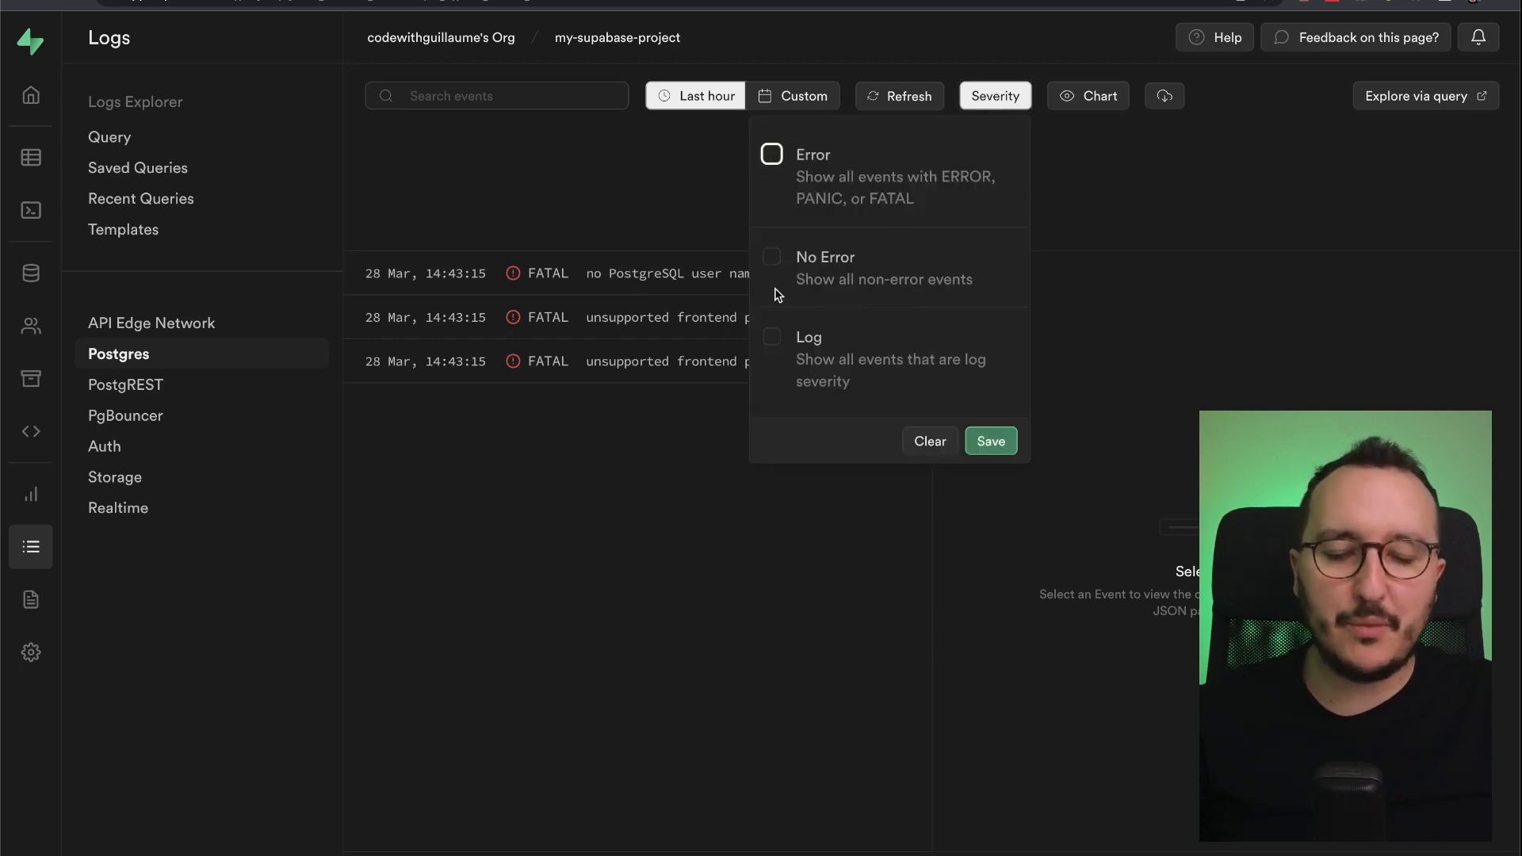
pyautogui.click(772, 336)
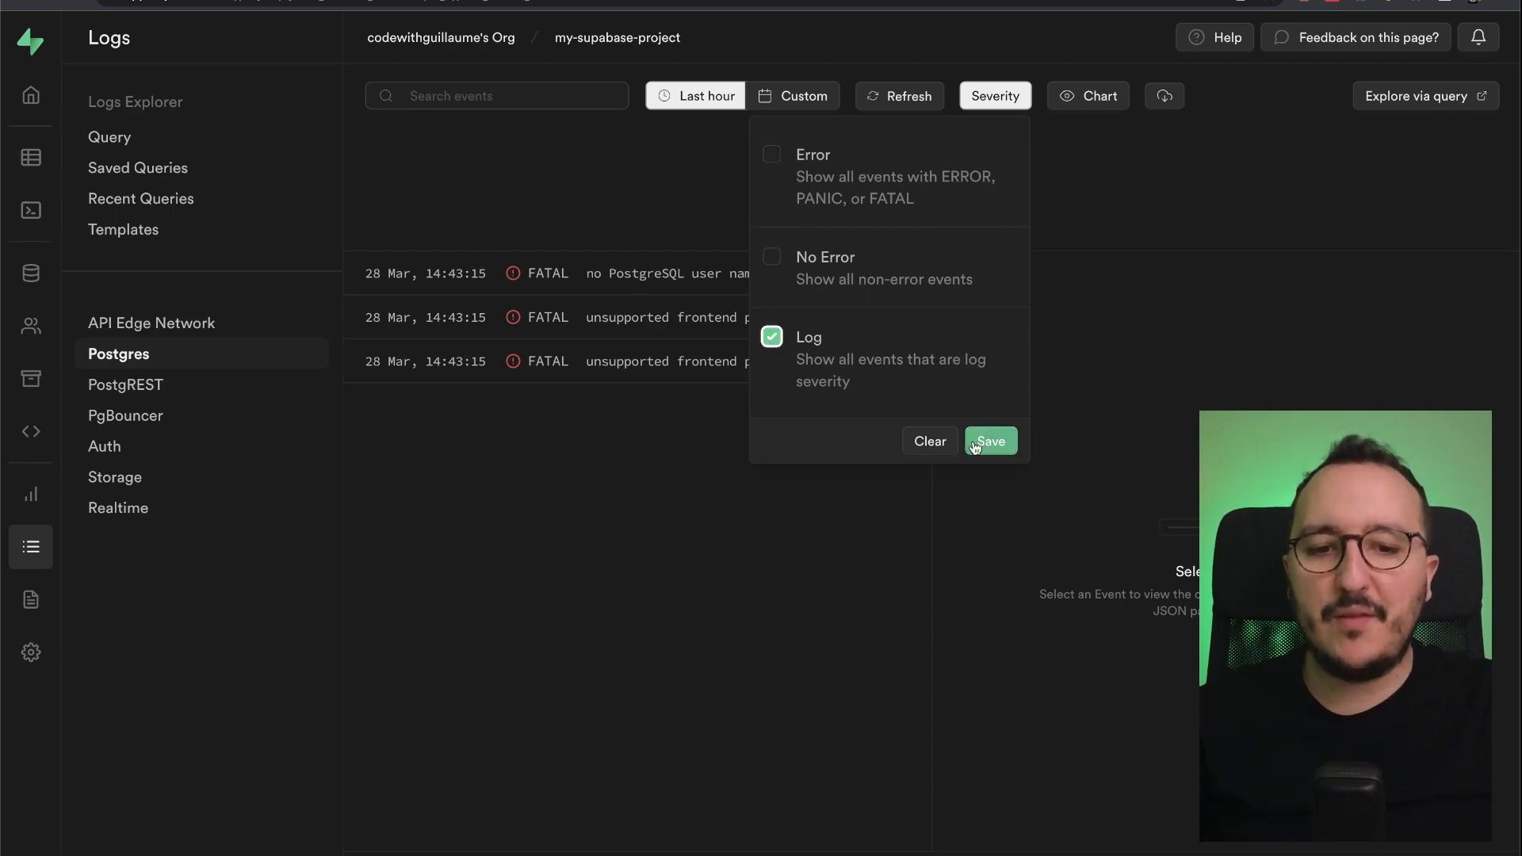
pyautogui.click(989, 440)
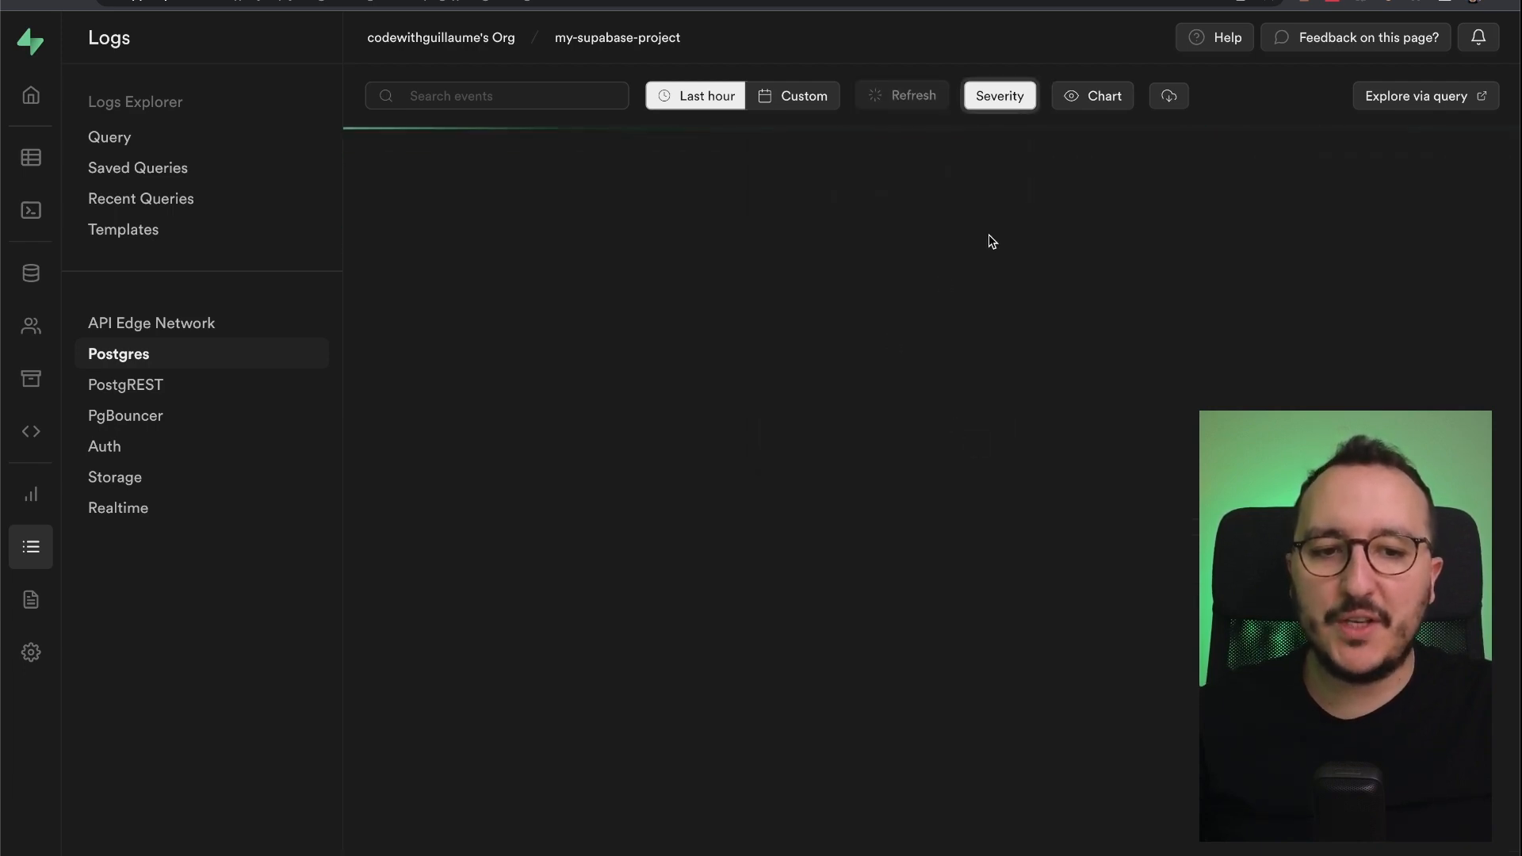
pyautogui.click(909, 95)
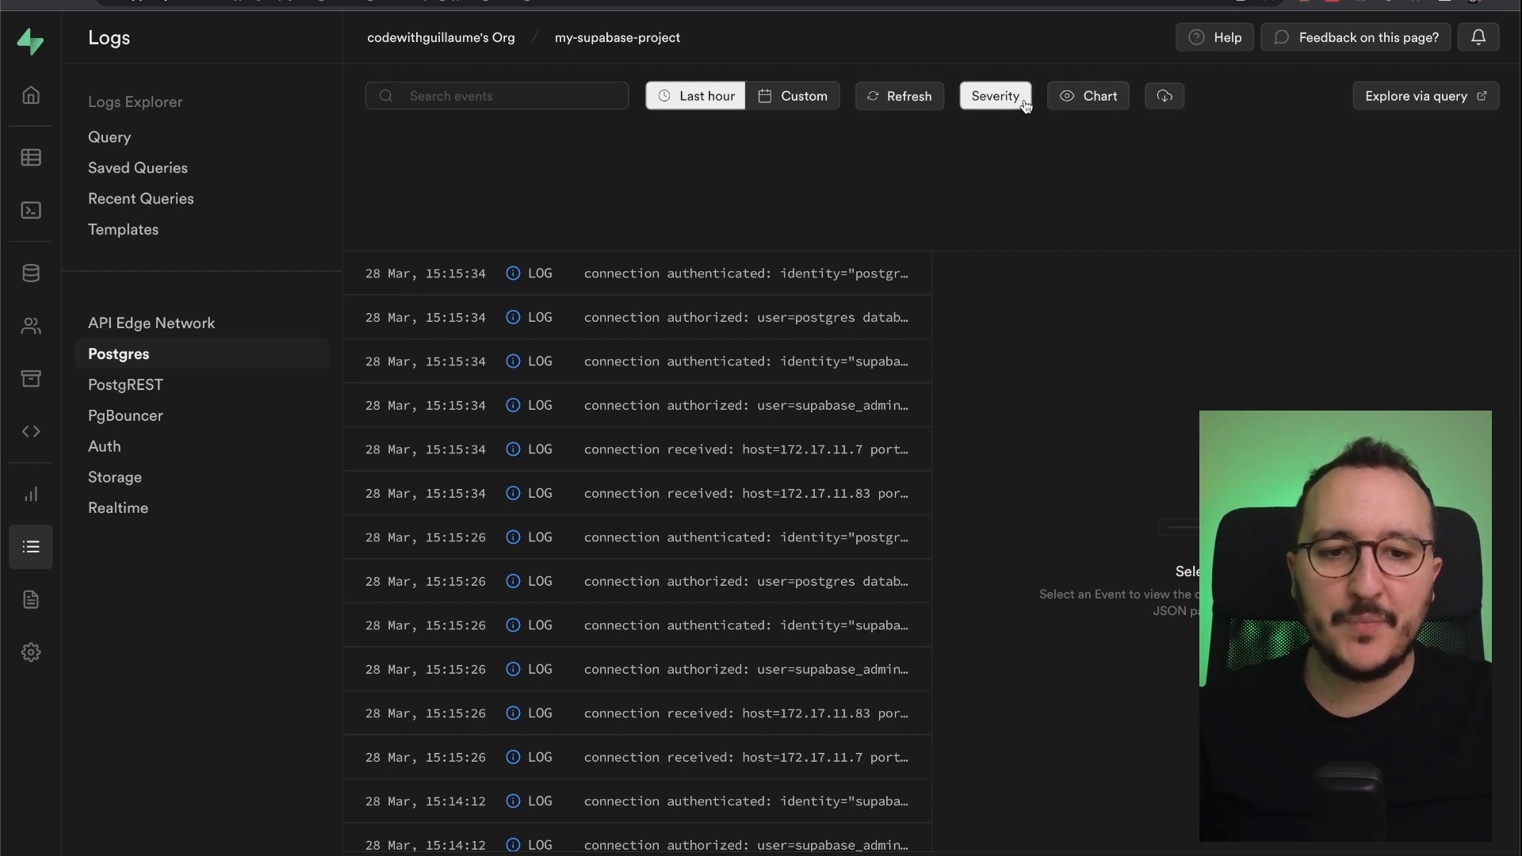
# Step: Toggle the Logs / Time bar chart off and back on above the Postgres log list
pyautogui.click(897, 95)
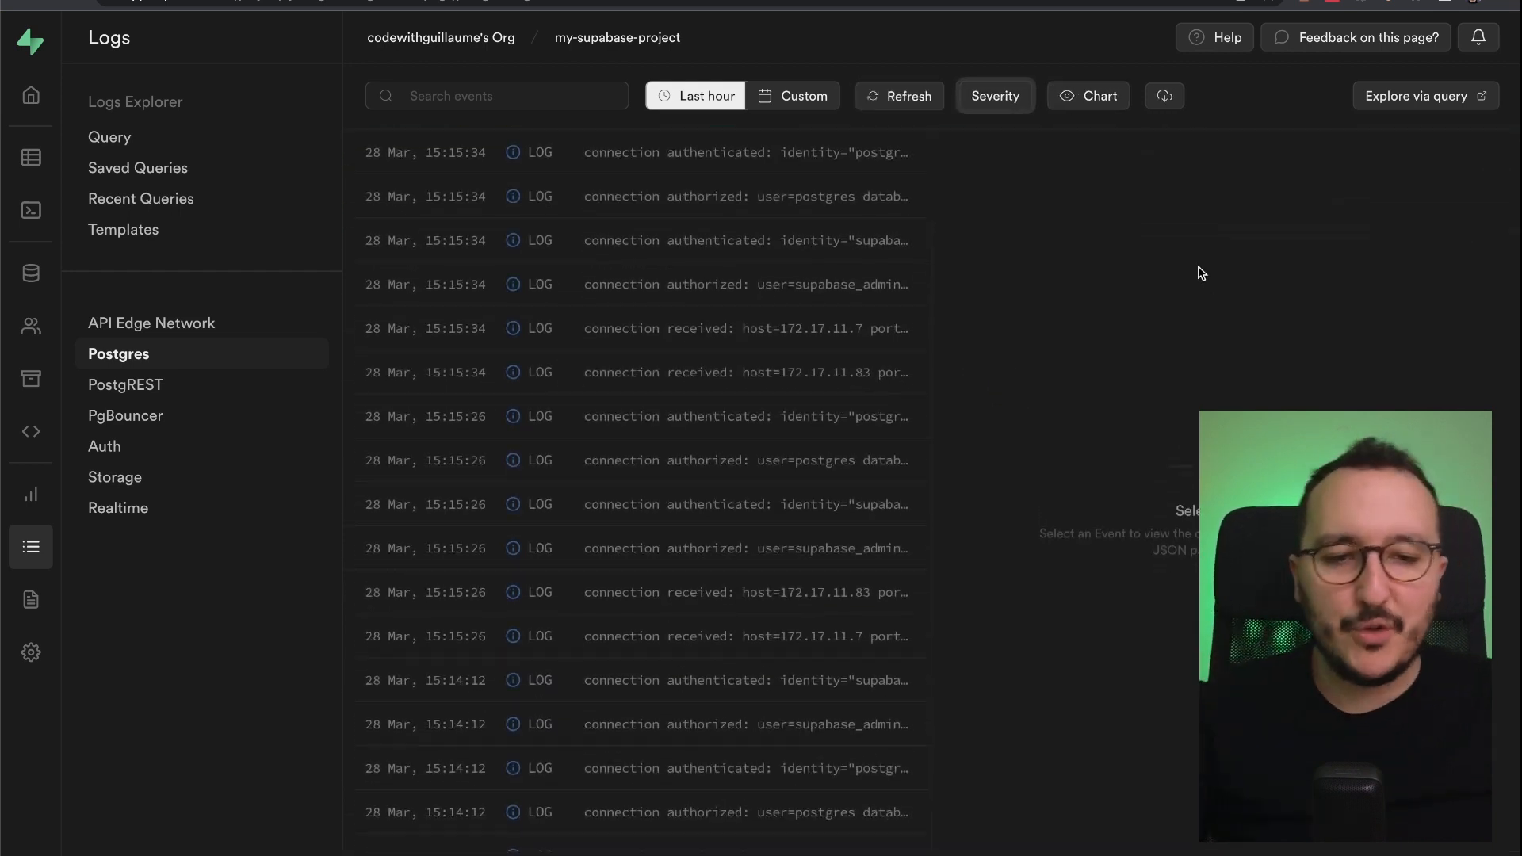
pyautogui.click(1088, 97)
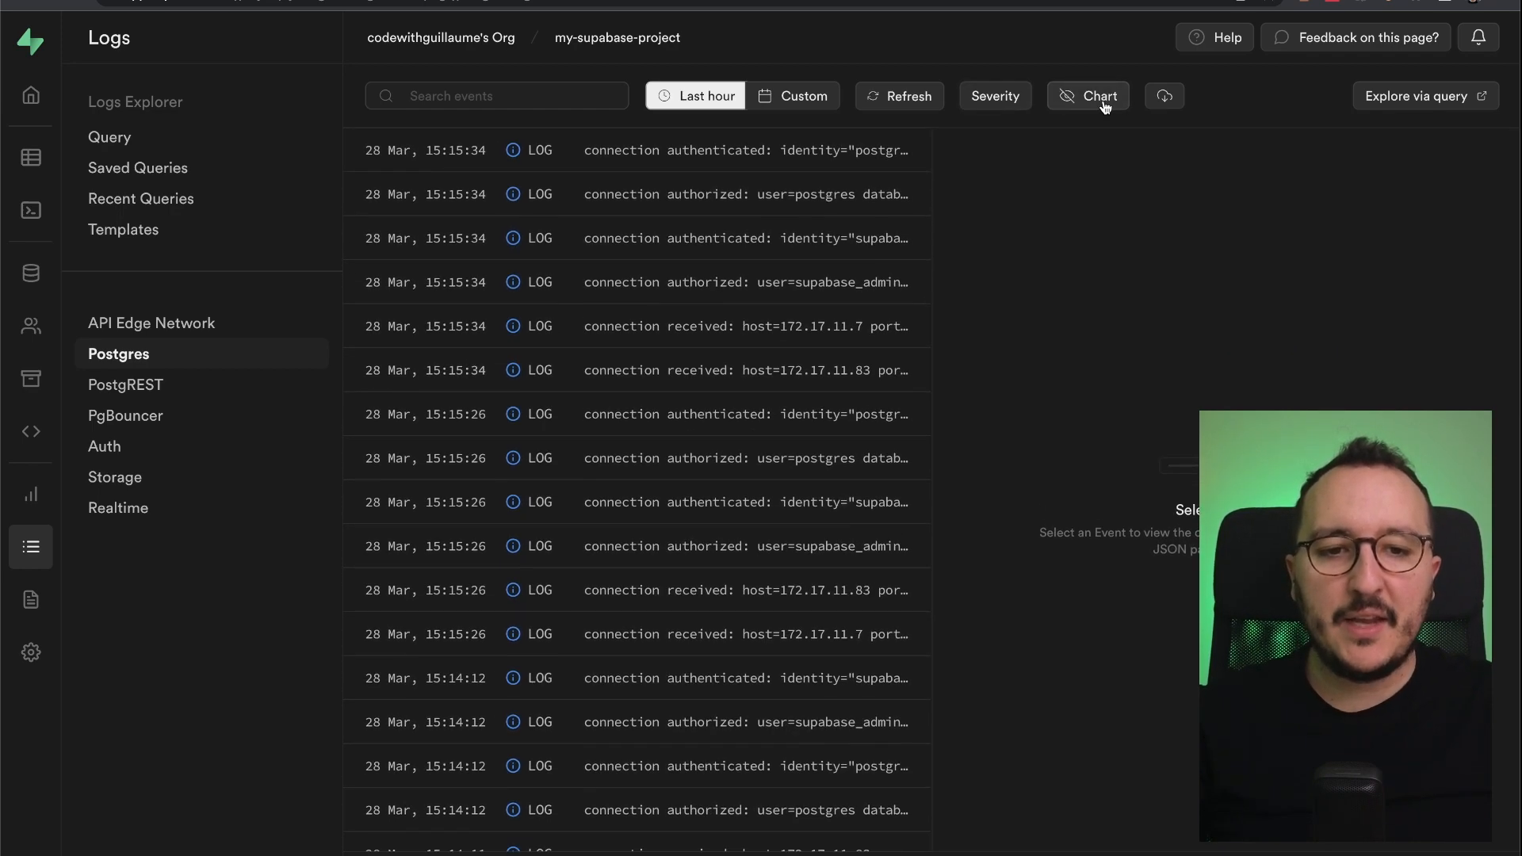
pyautogui.click(1088, 95)
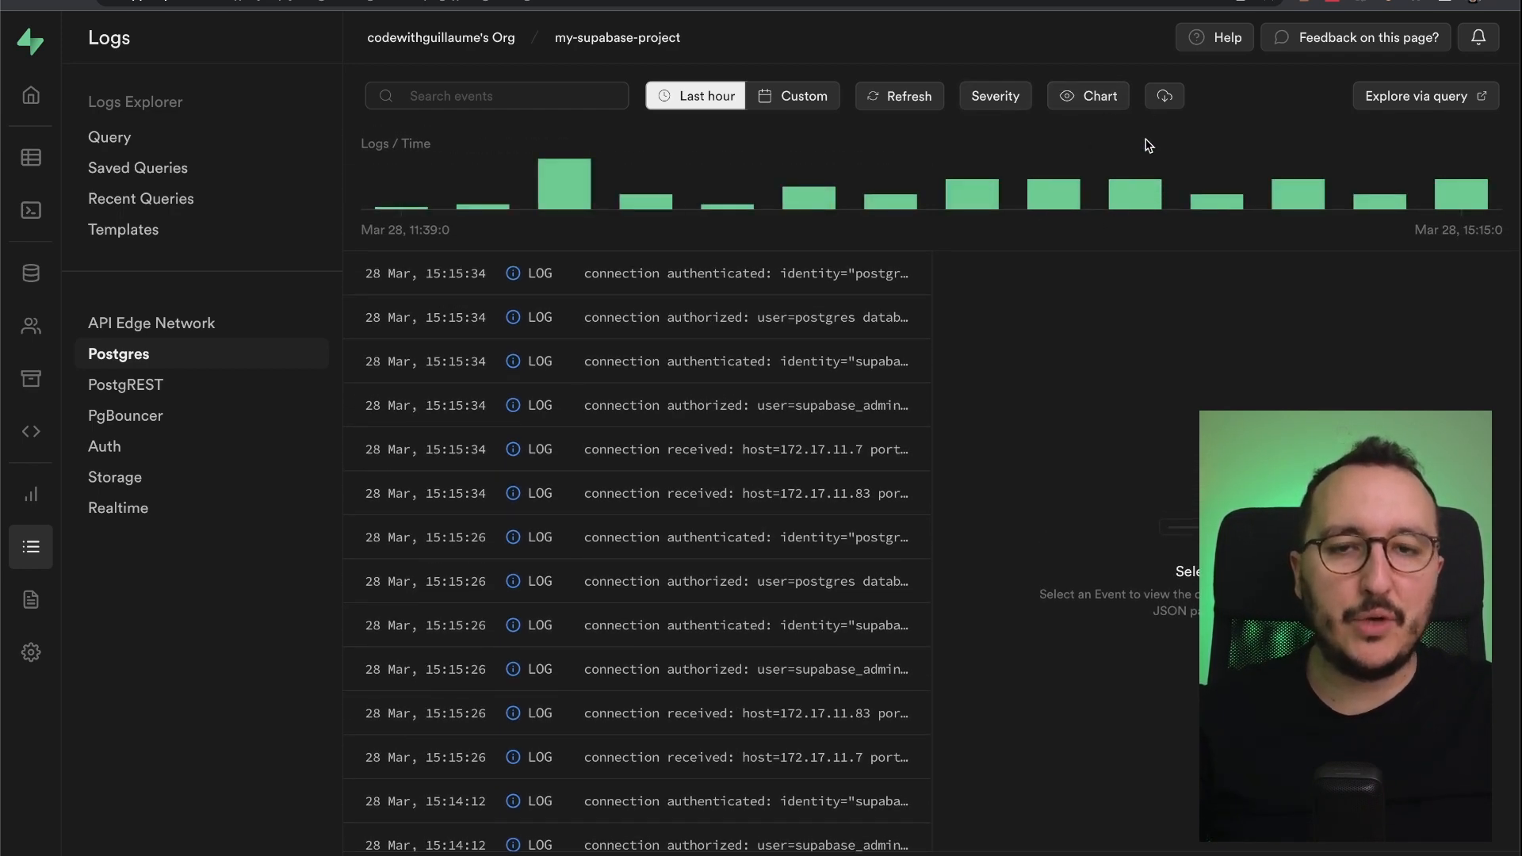
pyautogui.moveTo(1202, 95)
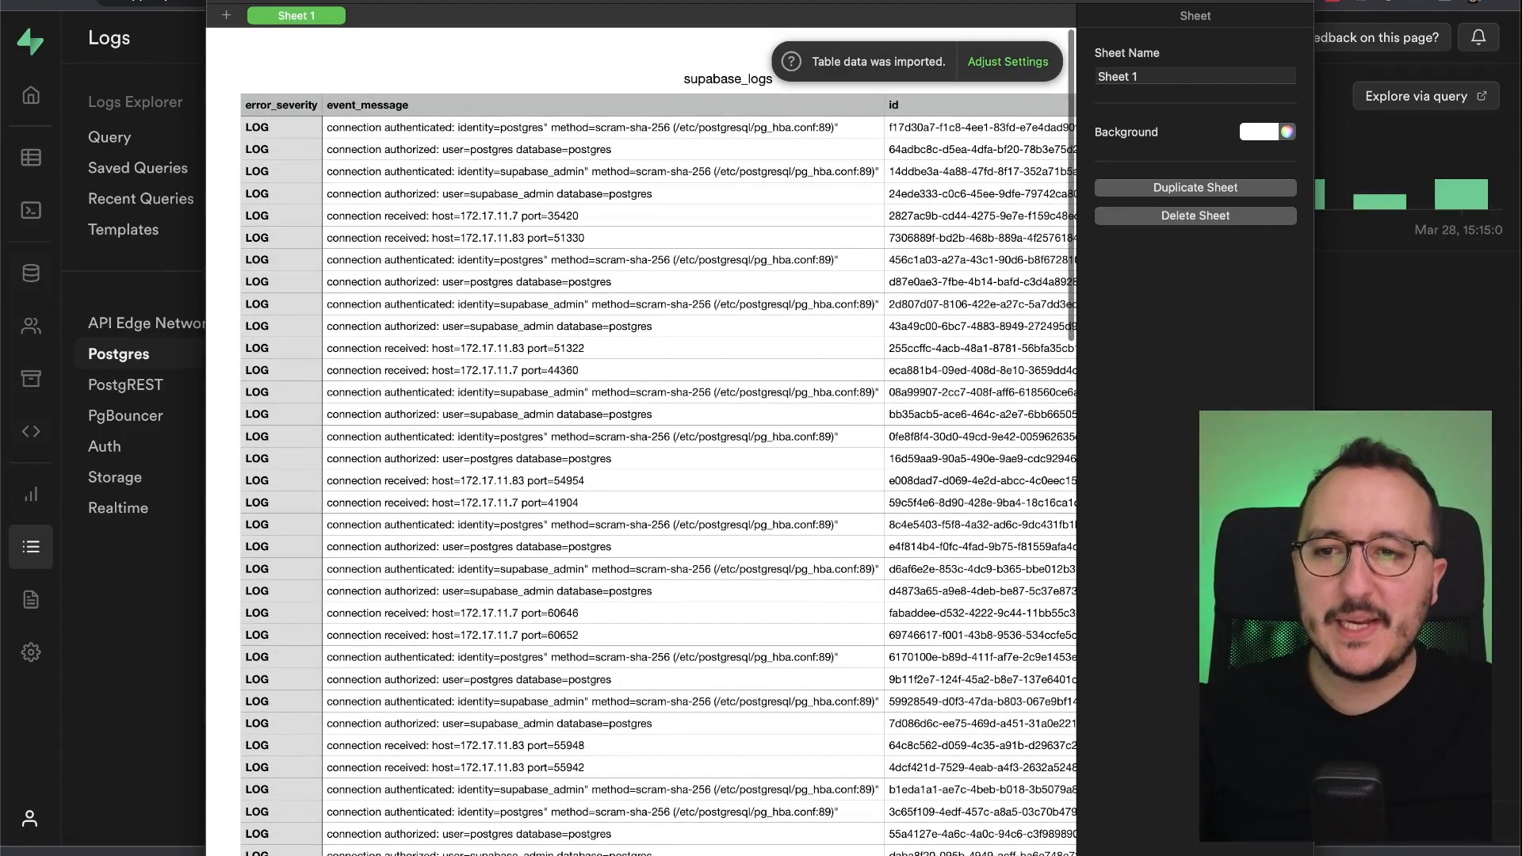
# Step: Review the exported Postgres logs as the supabase_logs sheet in Numbers
pyautogui.click(109, 137)
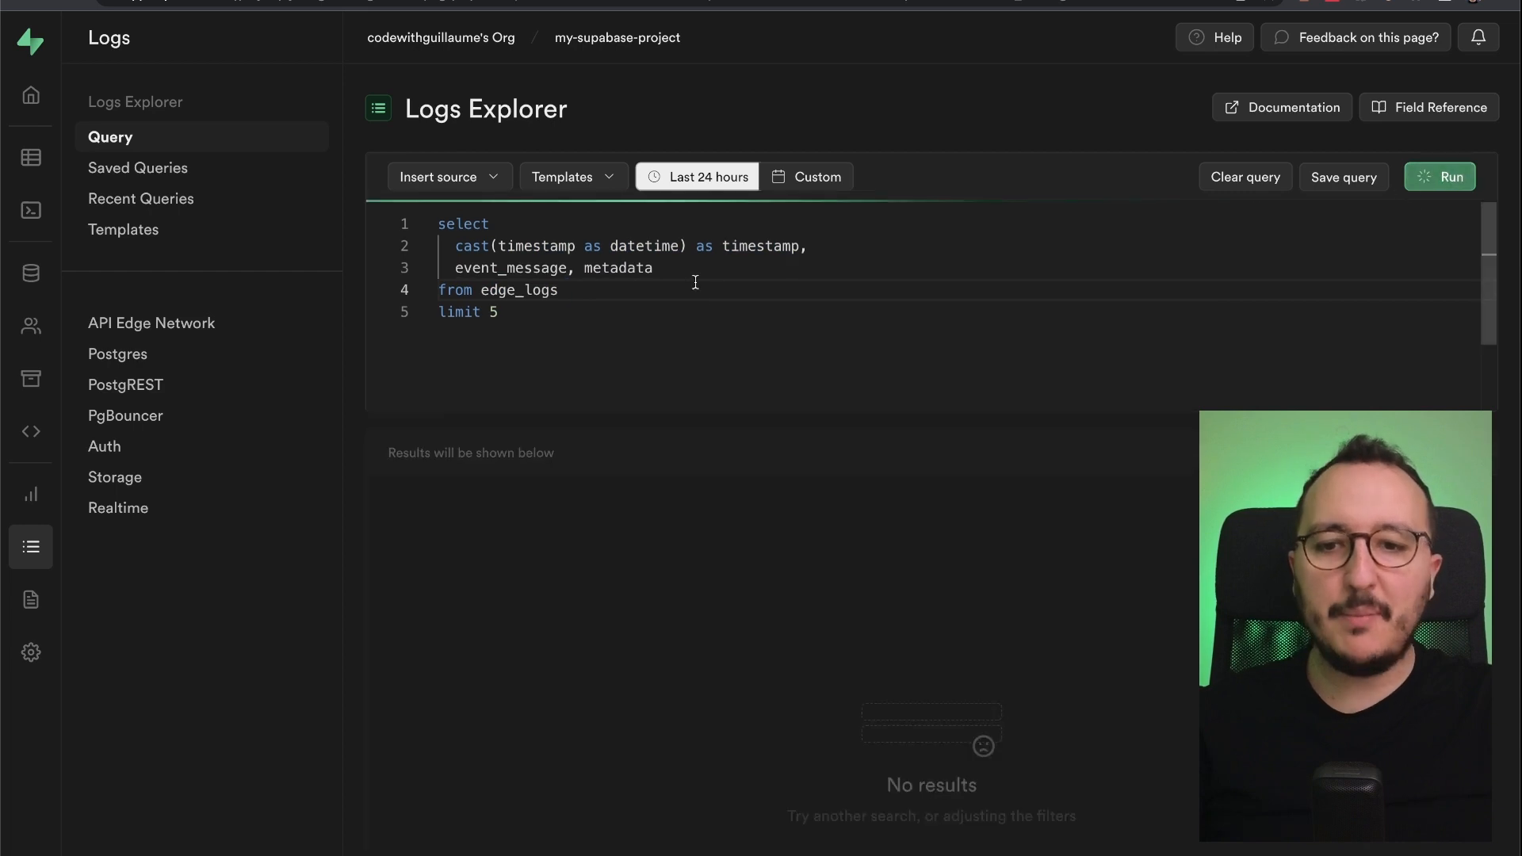
# Step: Run the default edge_logs query, returning one GET 200 result row
pyautogui.click(1439, 176)
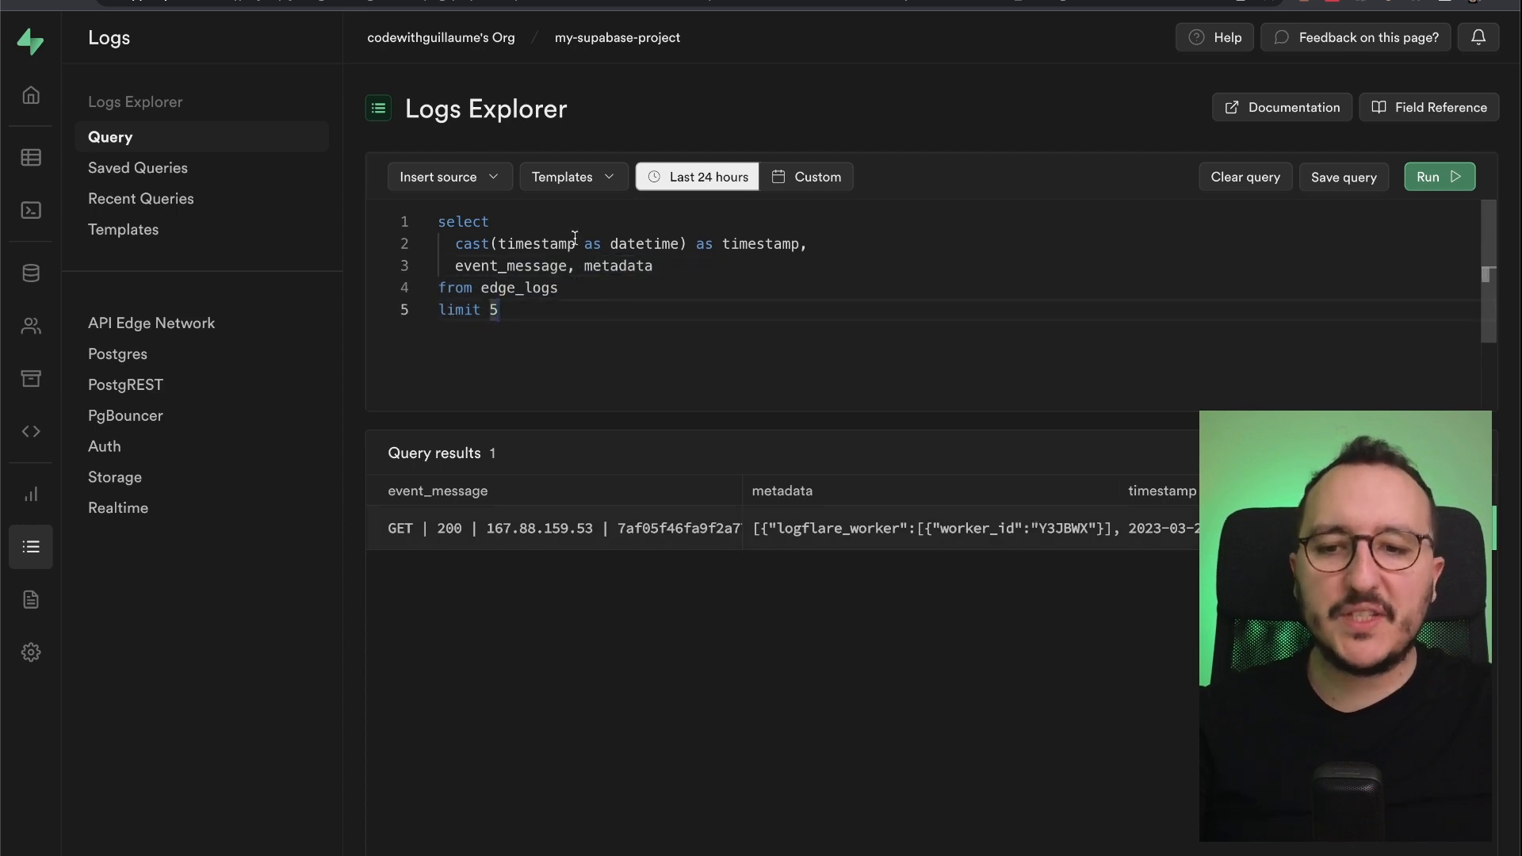
# Step: Browse Saved Queries, Recent Queries and Templates, then view an API Edge GET 200 event
pyautogui.click(137, 166)
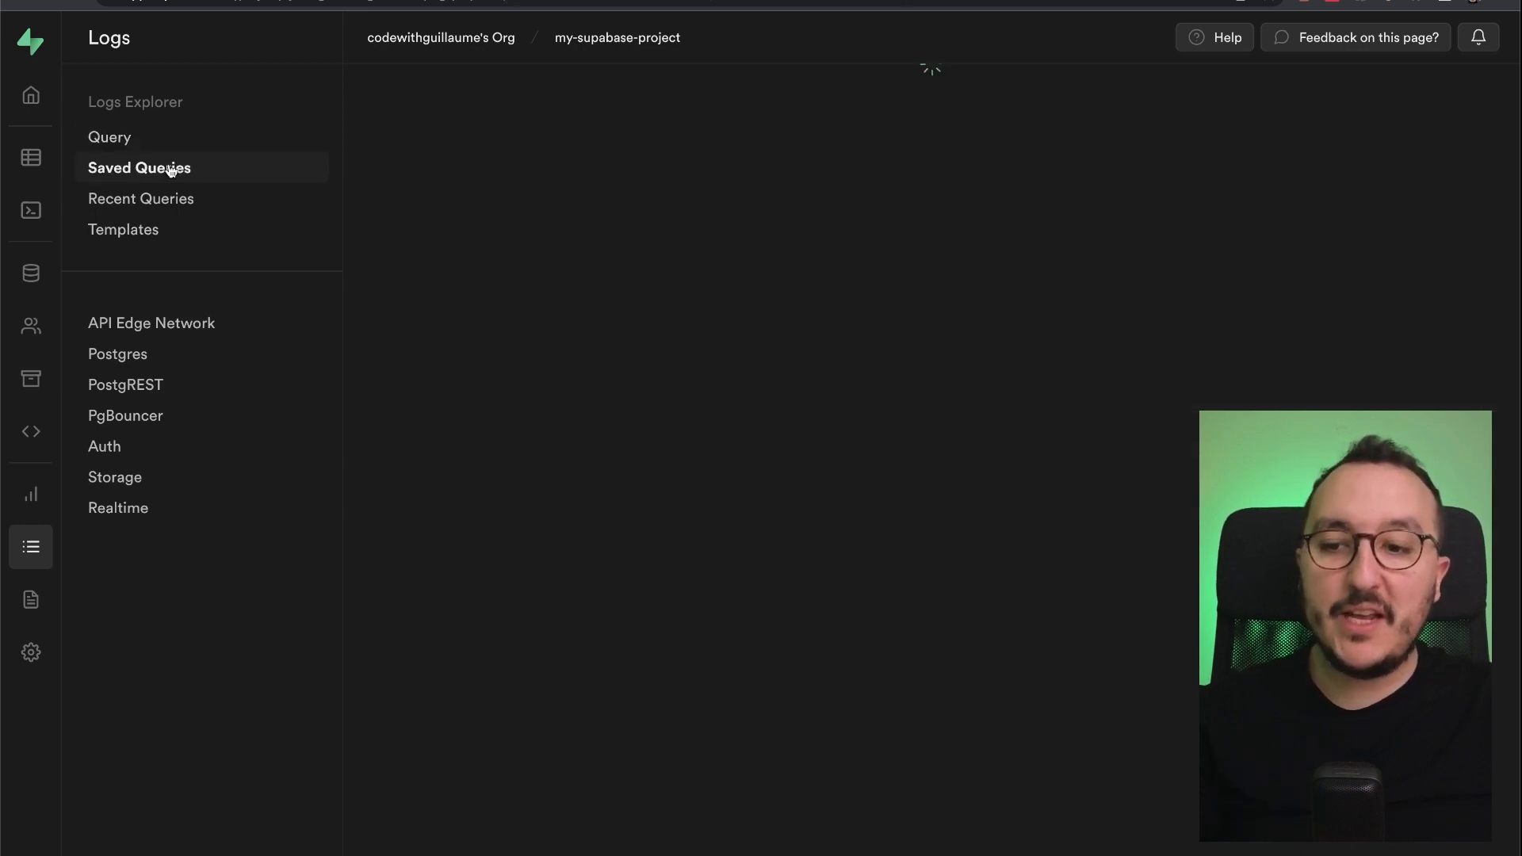
pyautogui.click(139, 167)
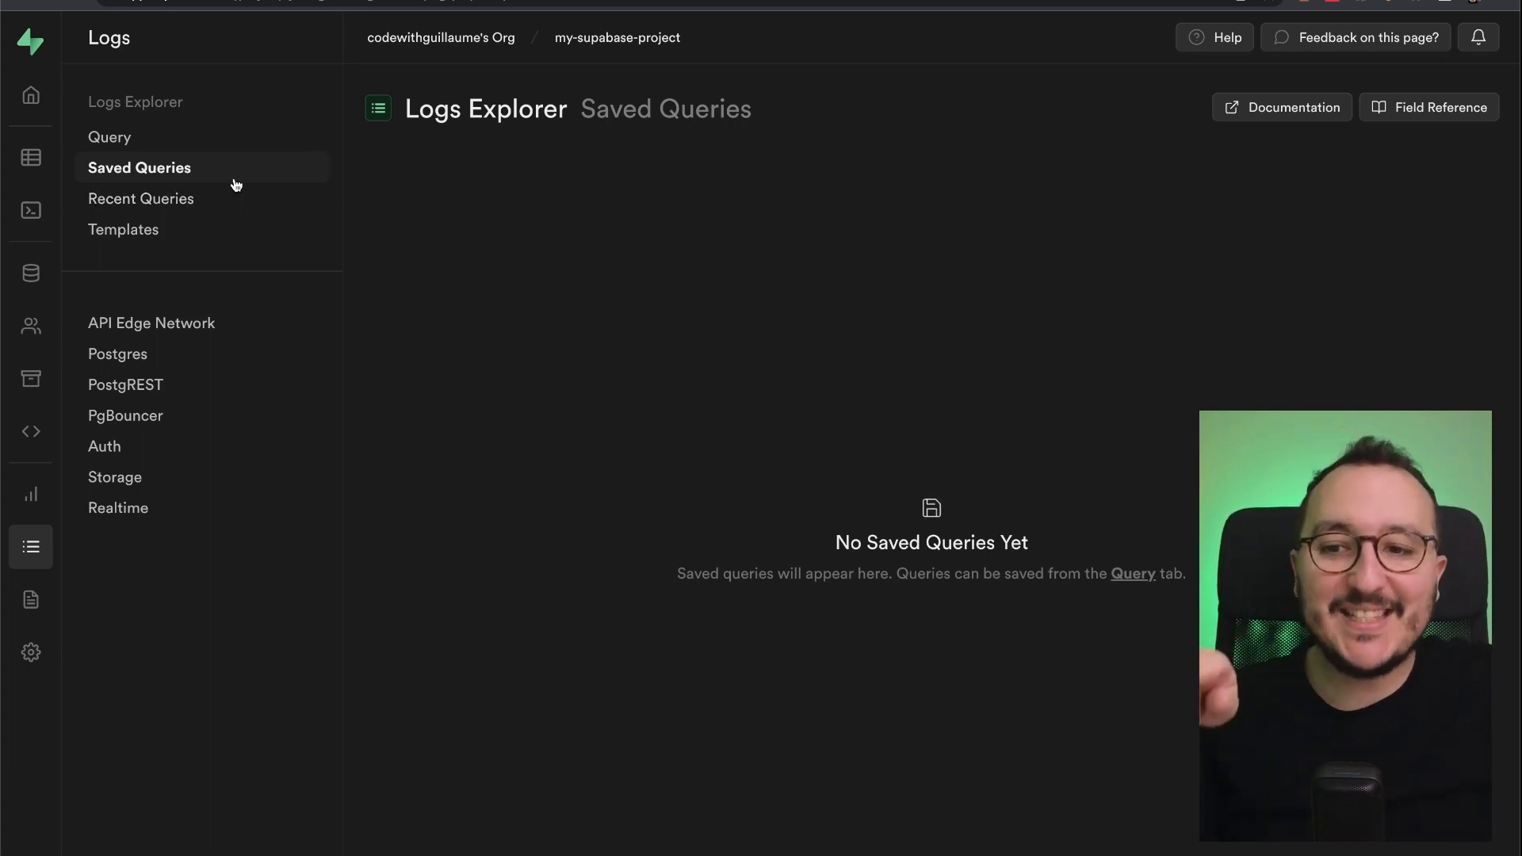
pyautogui.click(141, 198)
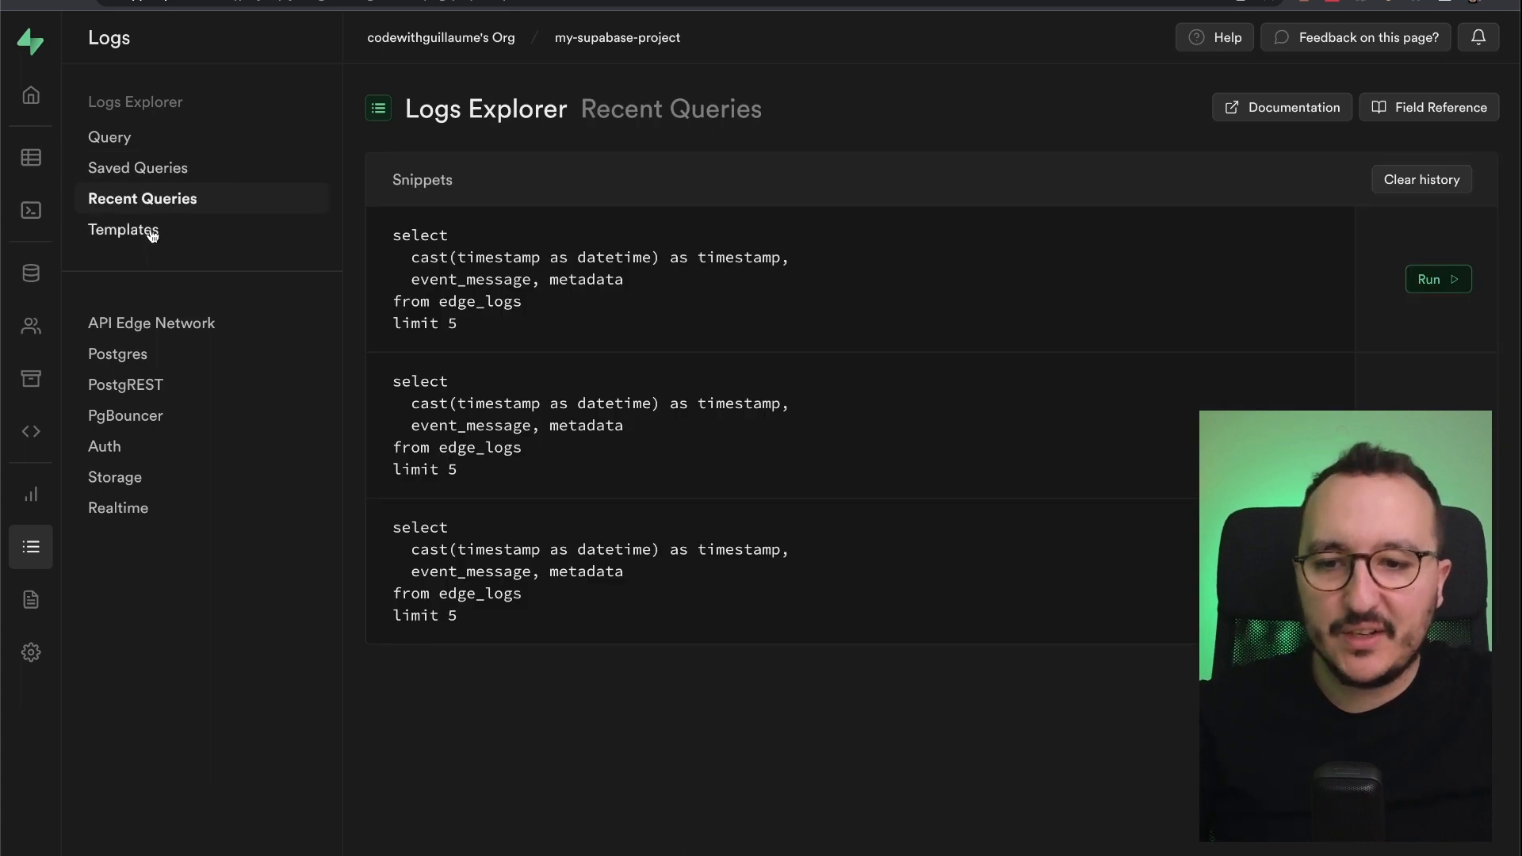
pyautogui.click(124, 229)
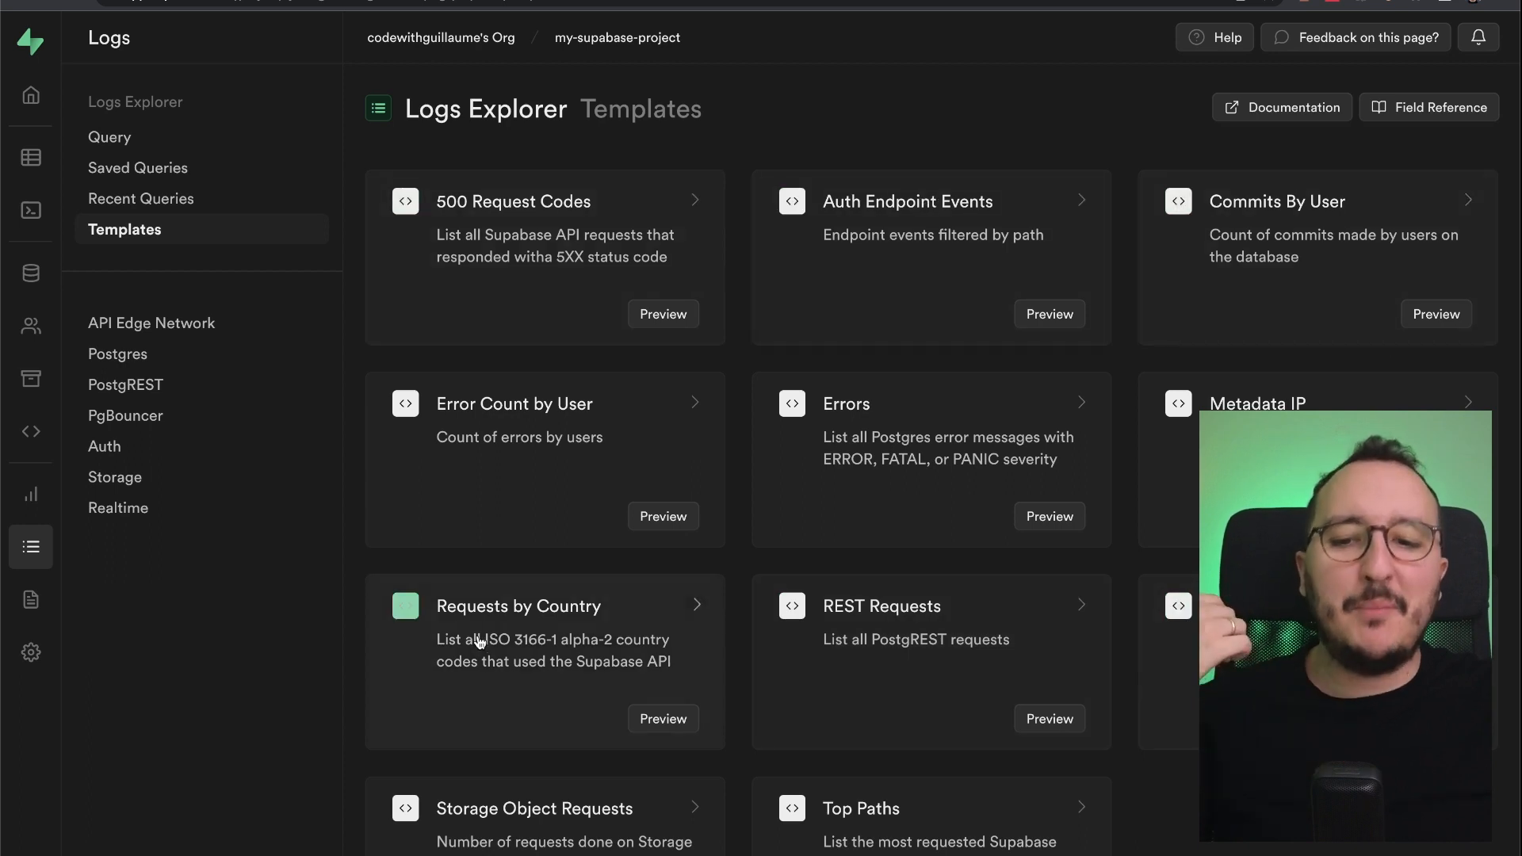
pyautogui.click(152, 323)
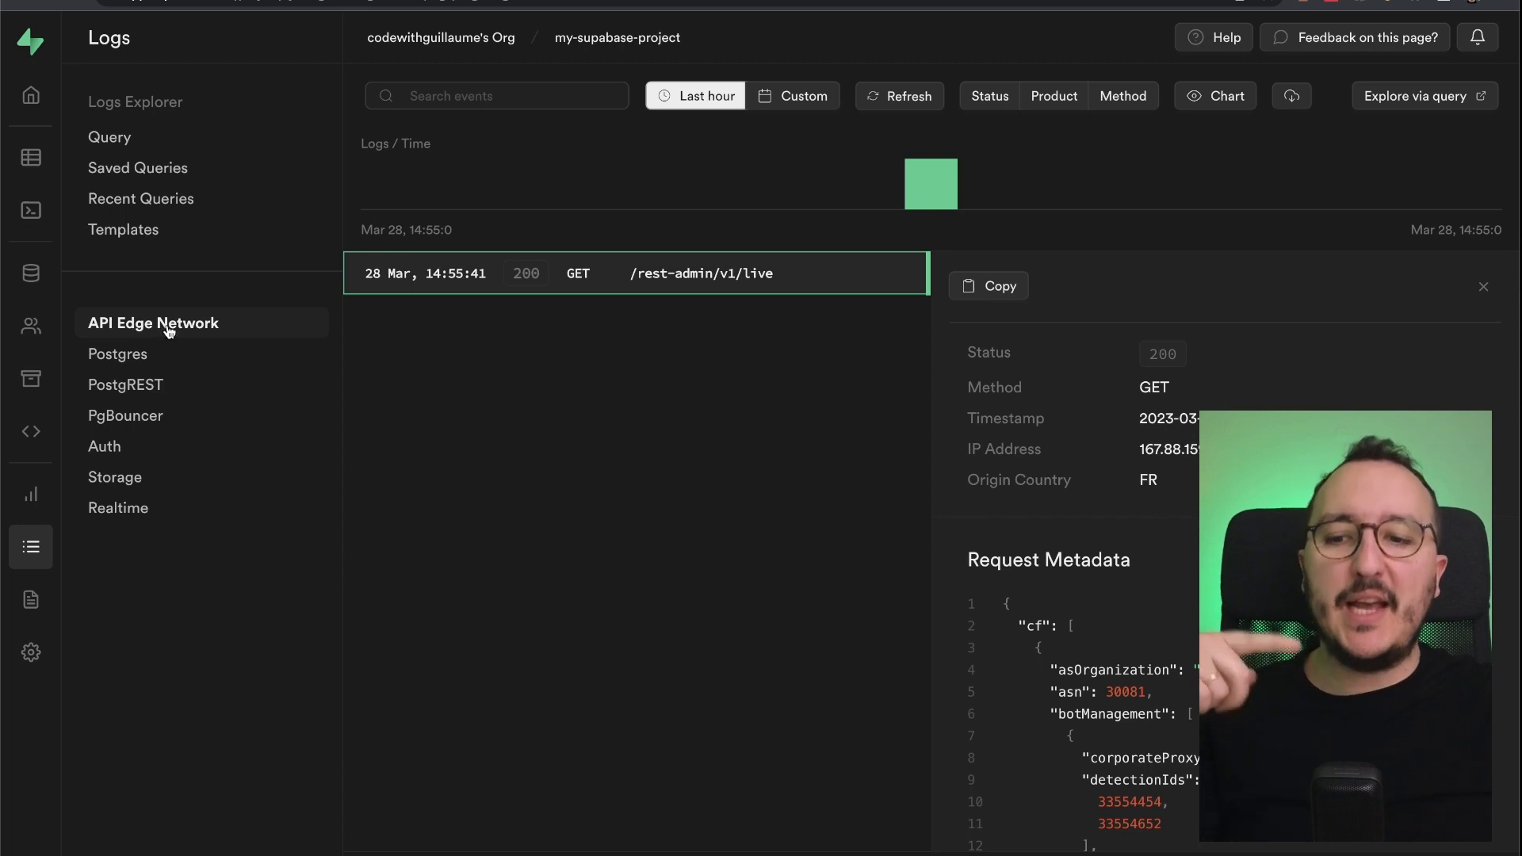
# Step: Apply a custom 26–28 March range on Auth logs, then try 26 March on Storage logs
pyautogui.click(105, 445)
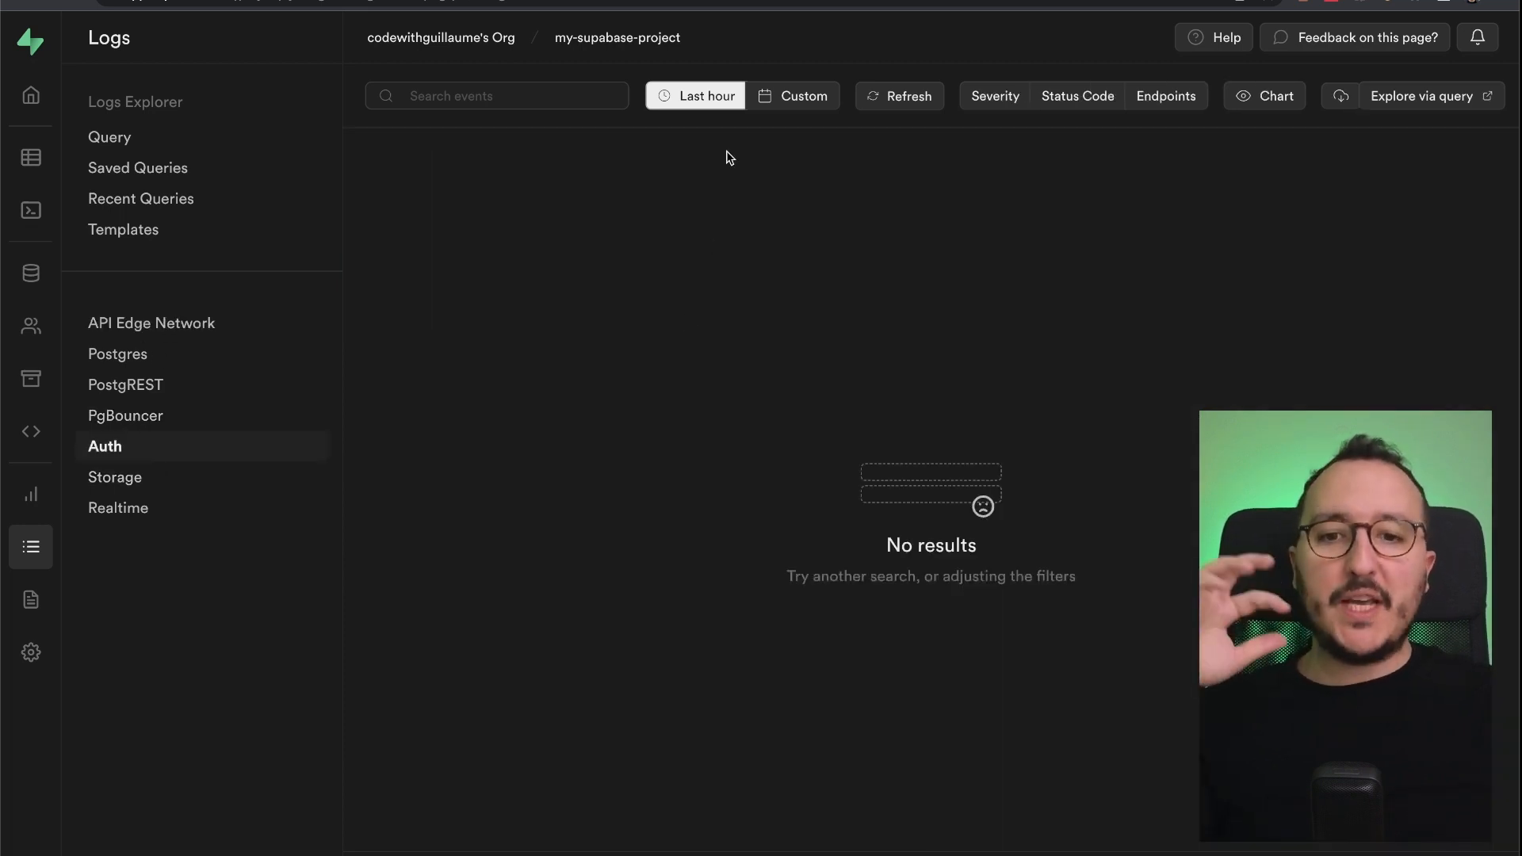
pyautogui.click(792, 95)
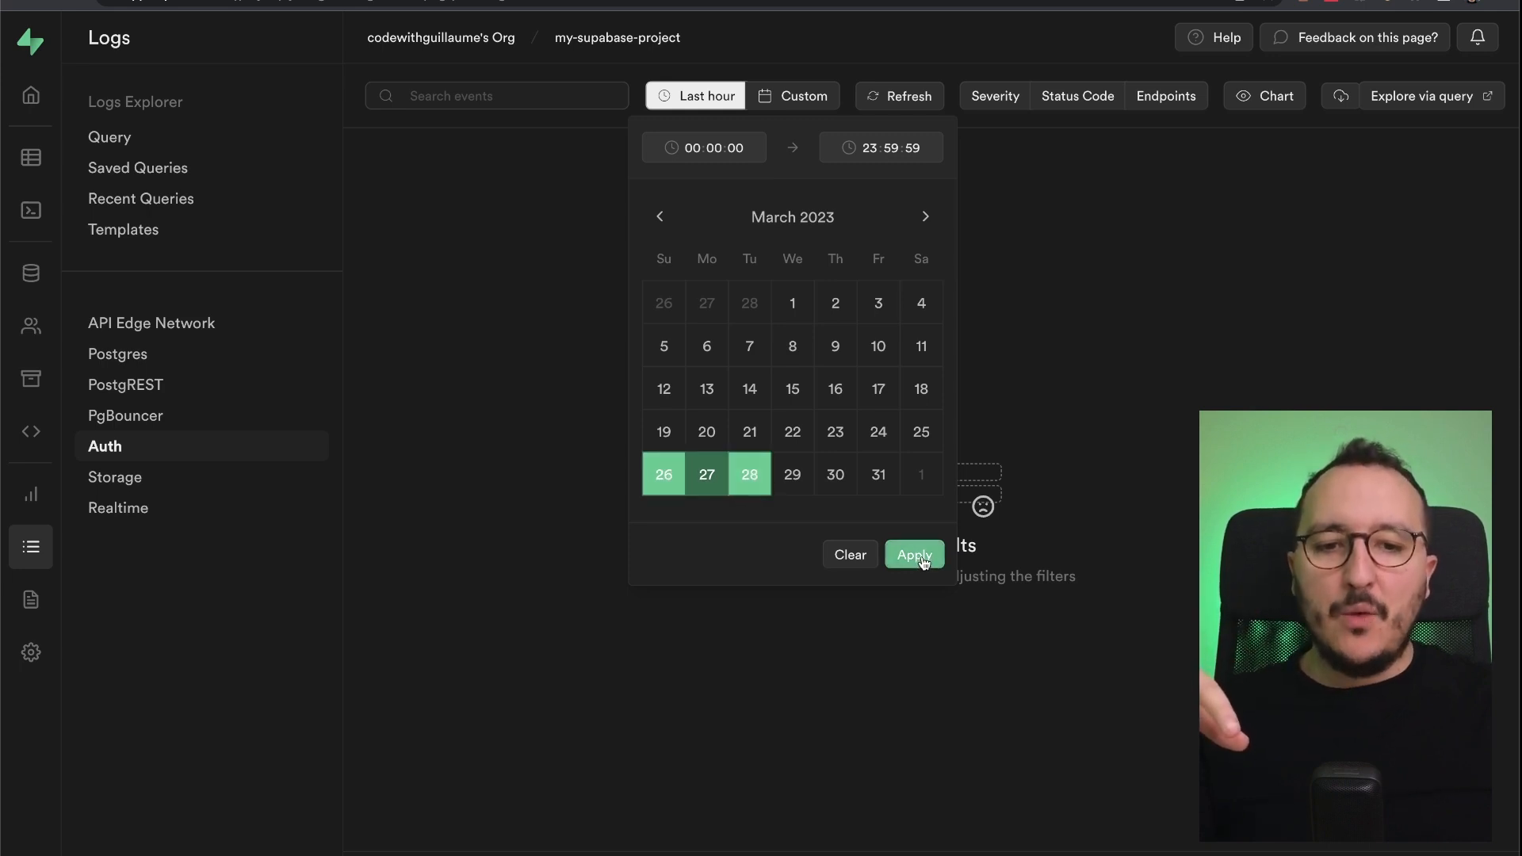
pyautogui.click(913, 554)
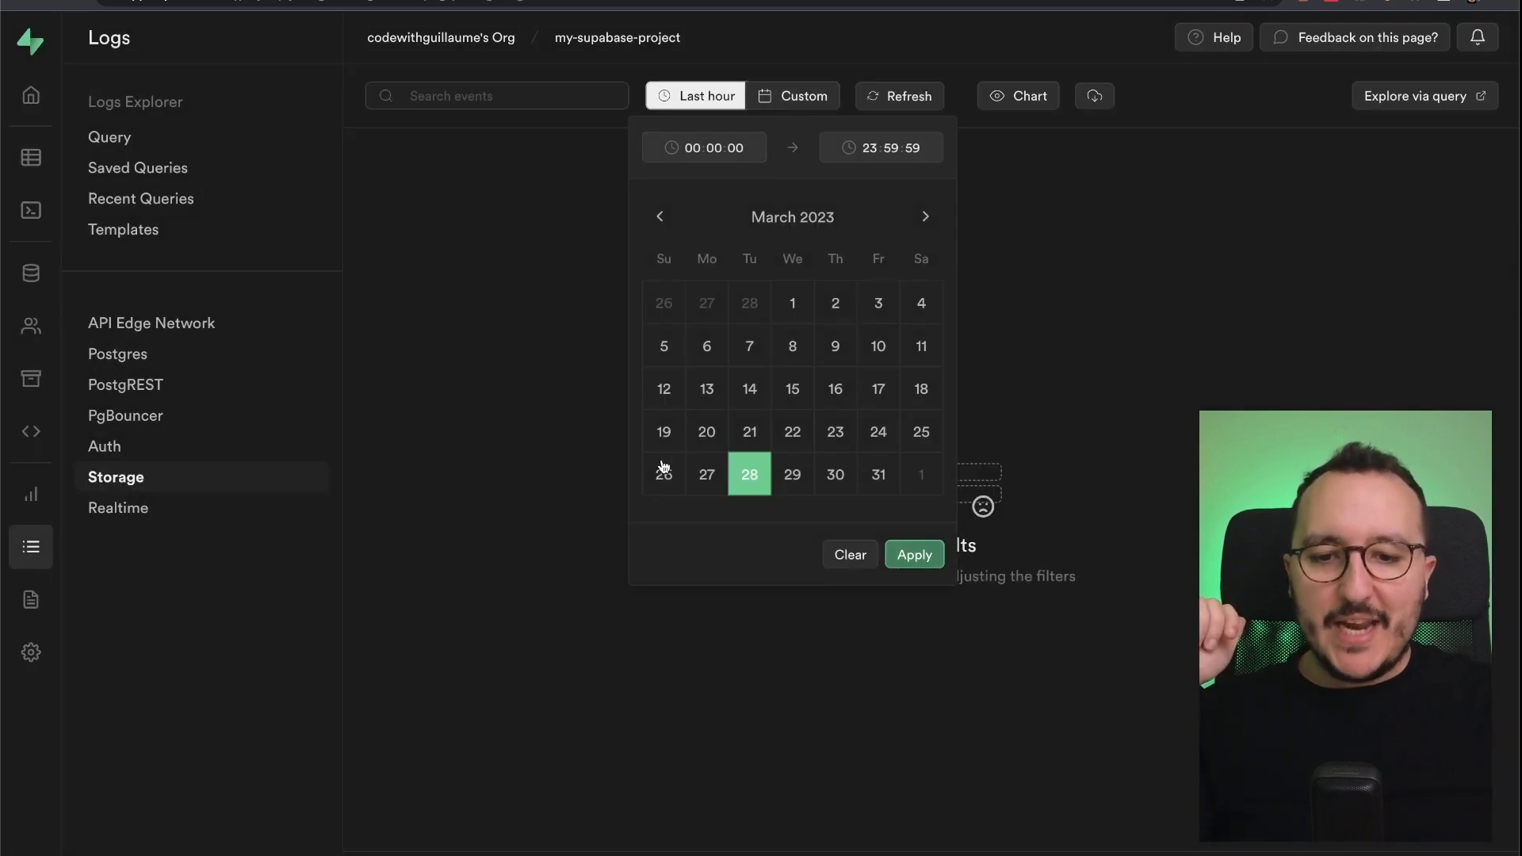
pyautogui.click(913, 555)
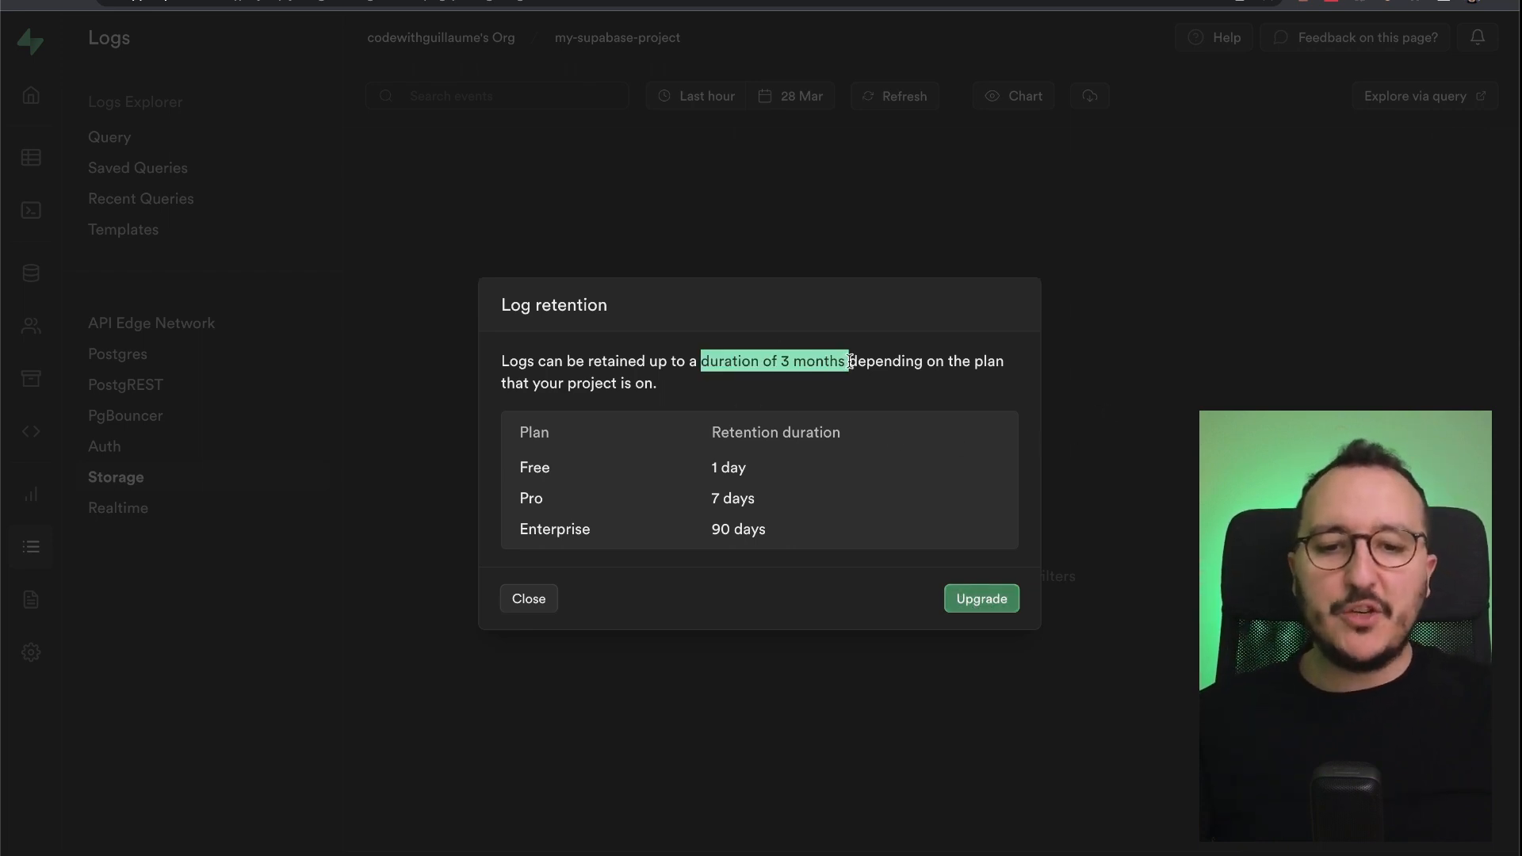
# Step: Dismiss the Log retention notice, view Realtime logs, and dismiss the notice again
pyautogui.click(528, 598)
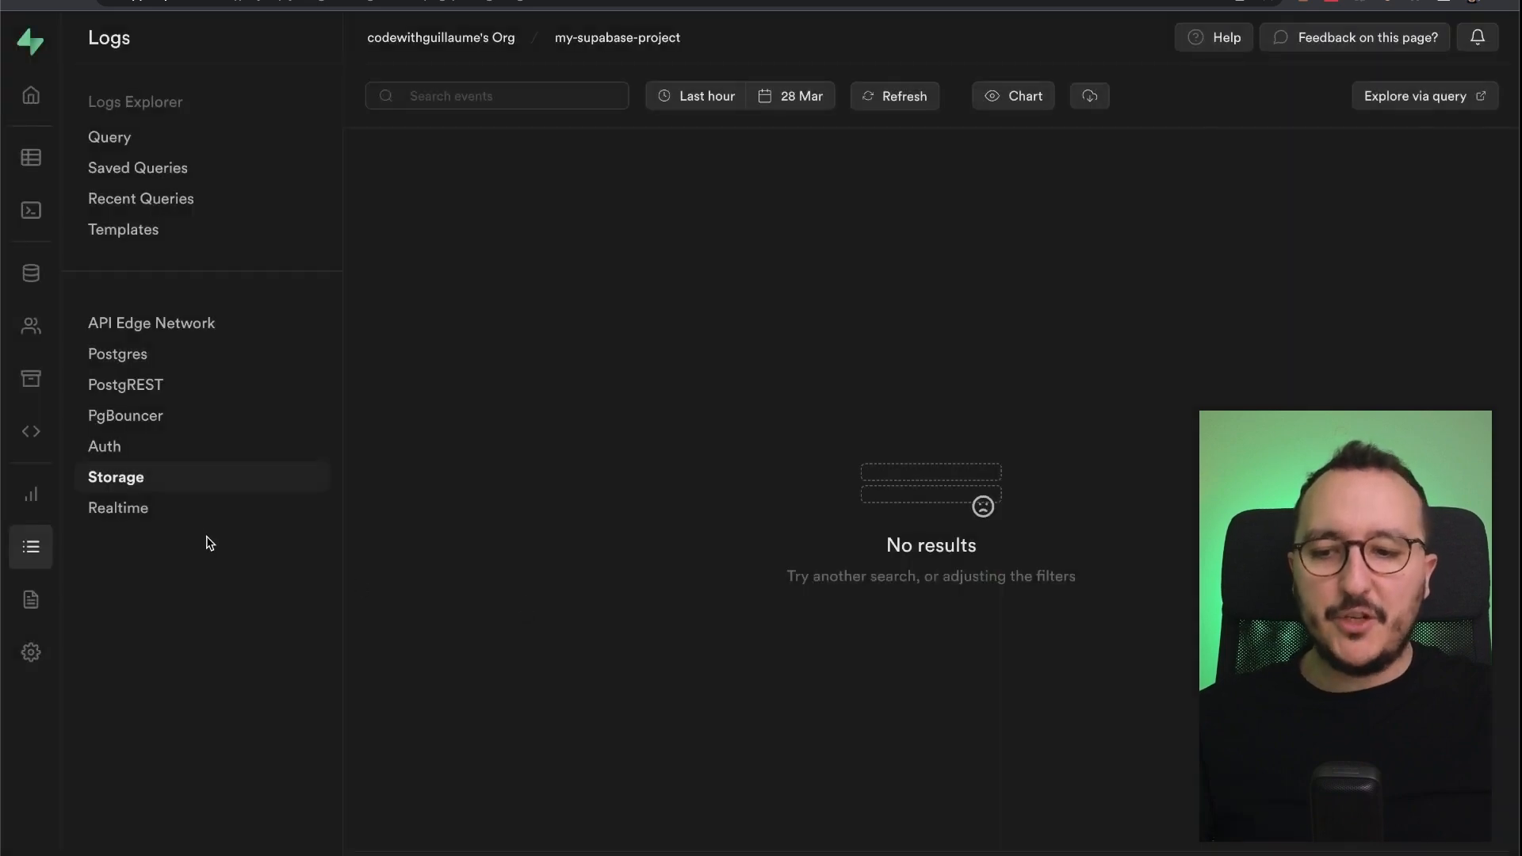
pyautogui.click(789, 95)
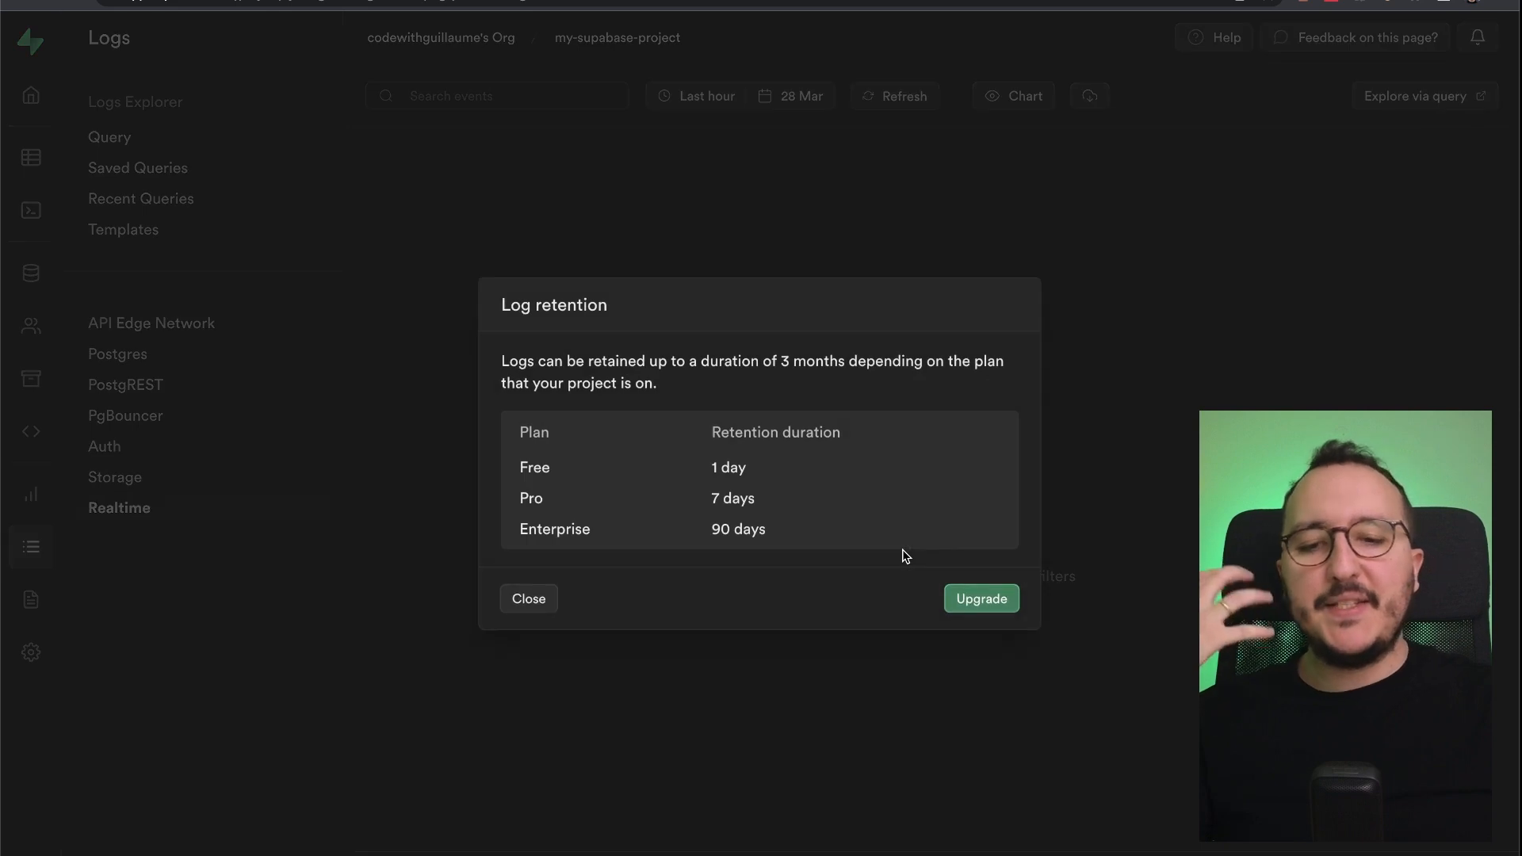
pyautogui.click(528, 597)
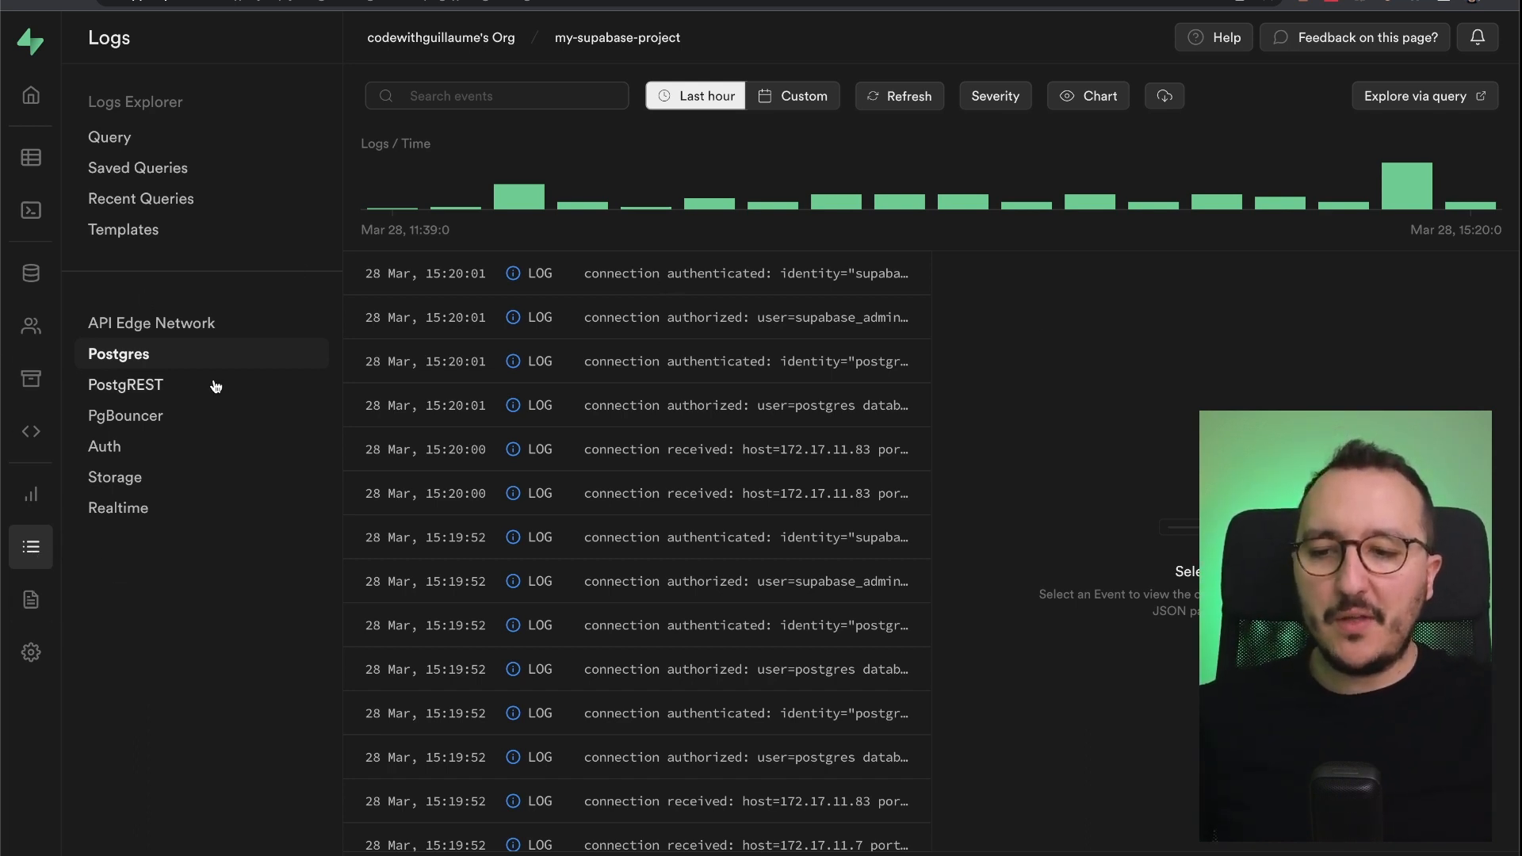
pyautogui.moveTo(796, 206)
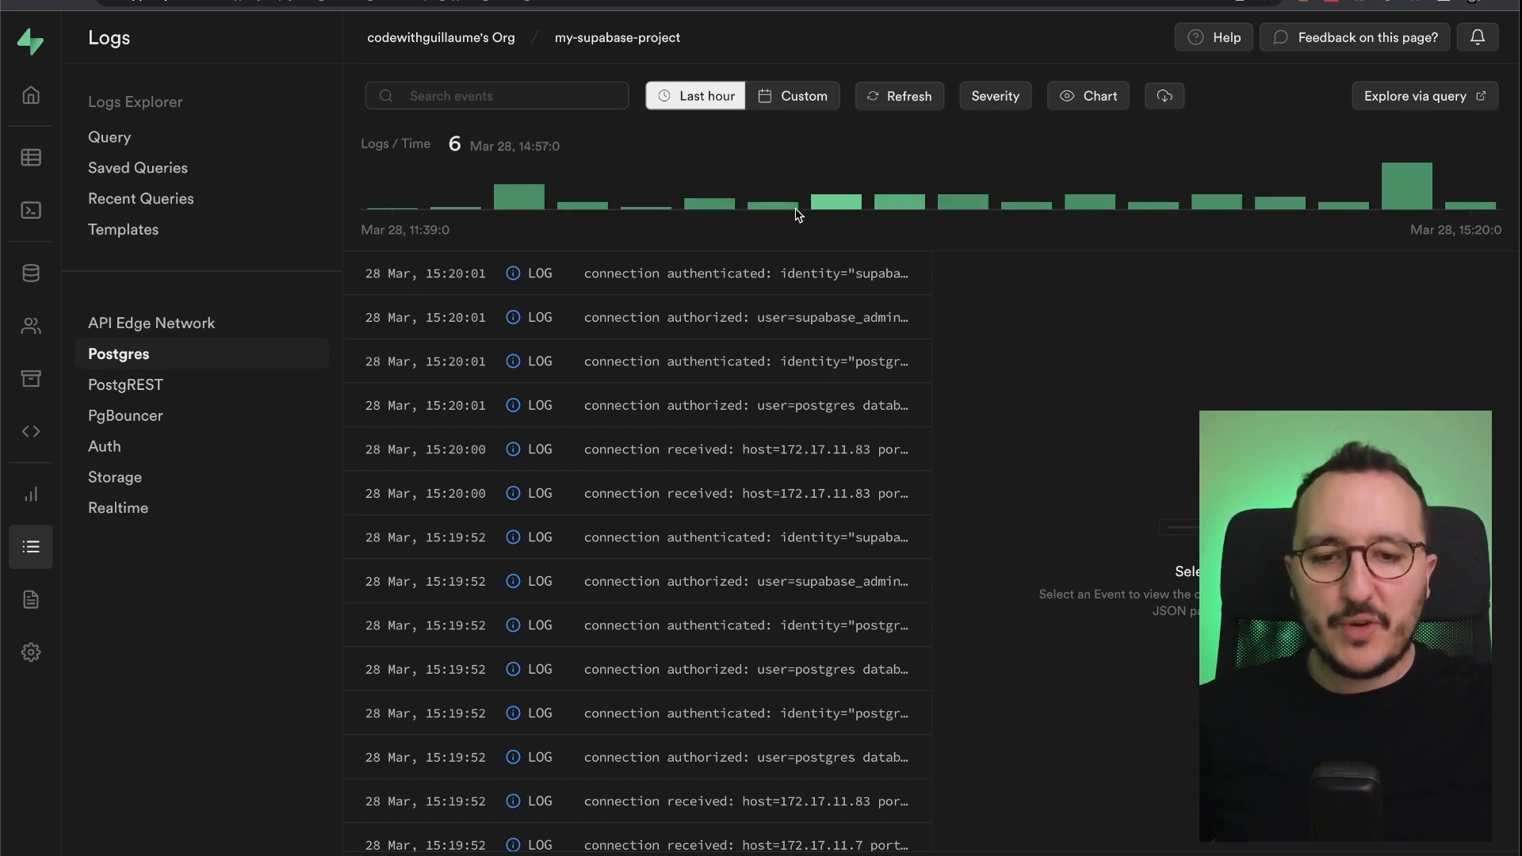
# Step: View the 15:20:01 connection-authorized event's metadata showing supabase_admin user on the postgres database
pyautogui.click(746, 317)
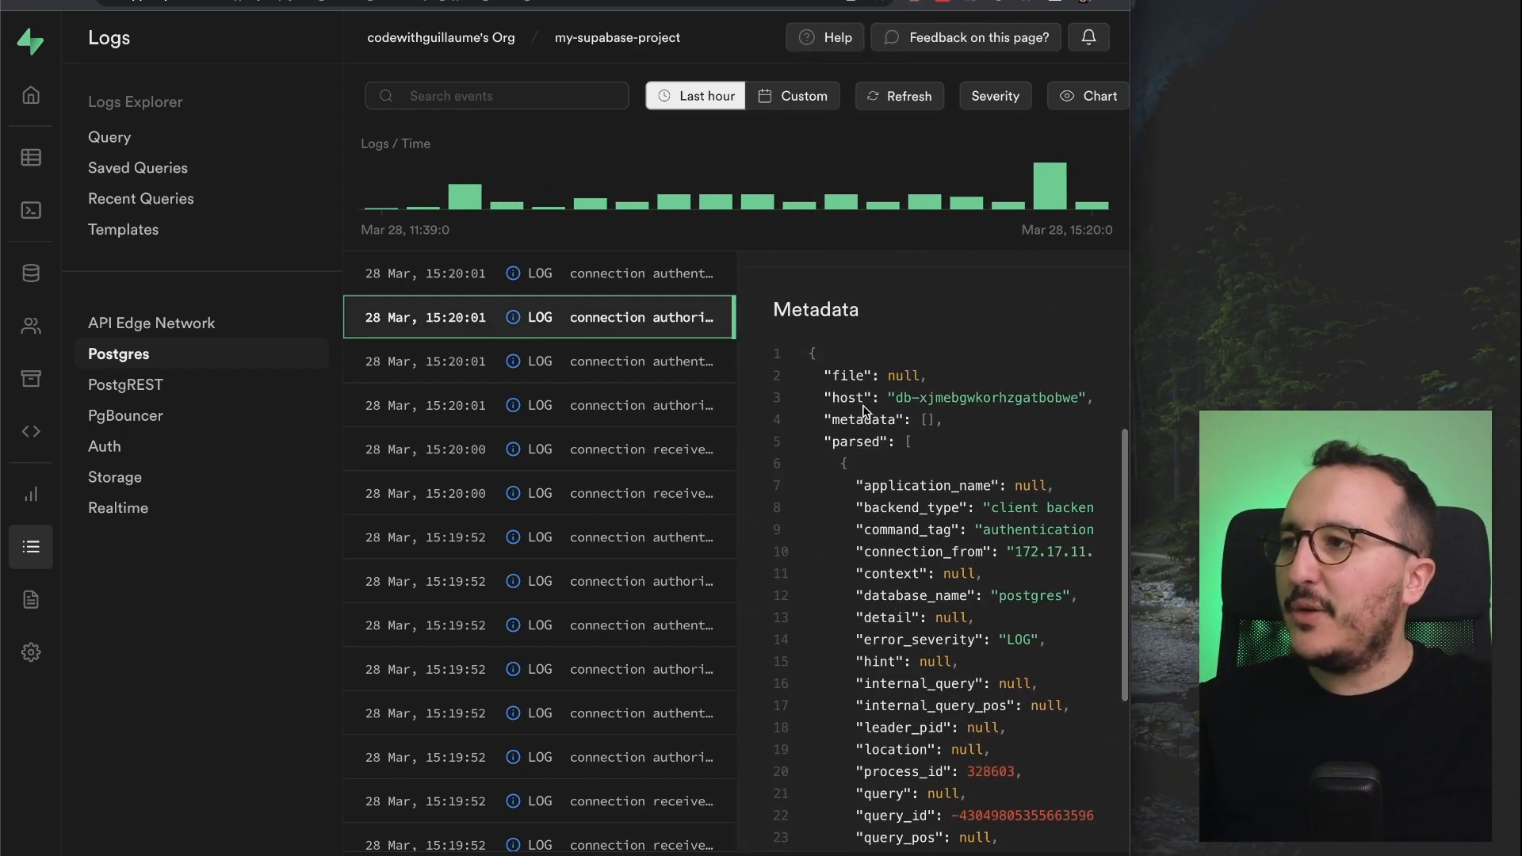
pyautogui.scroll(-3)
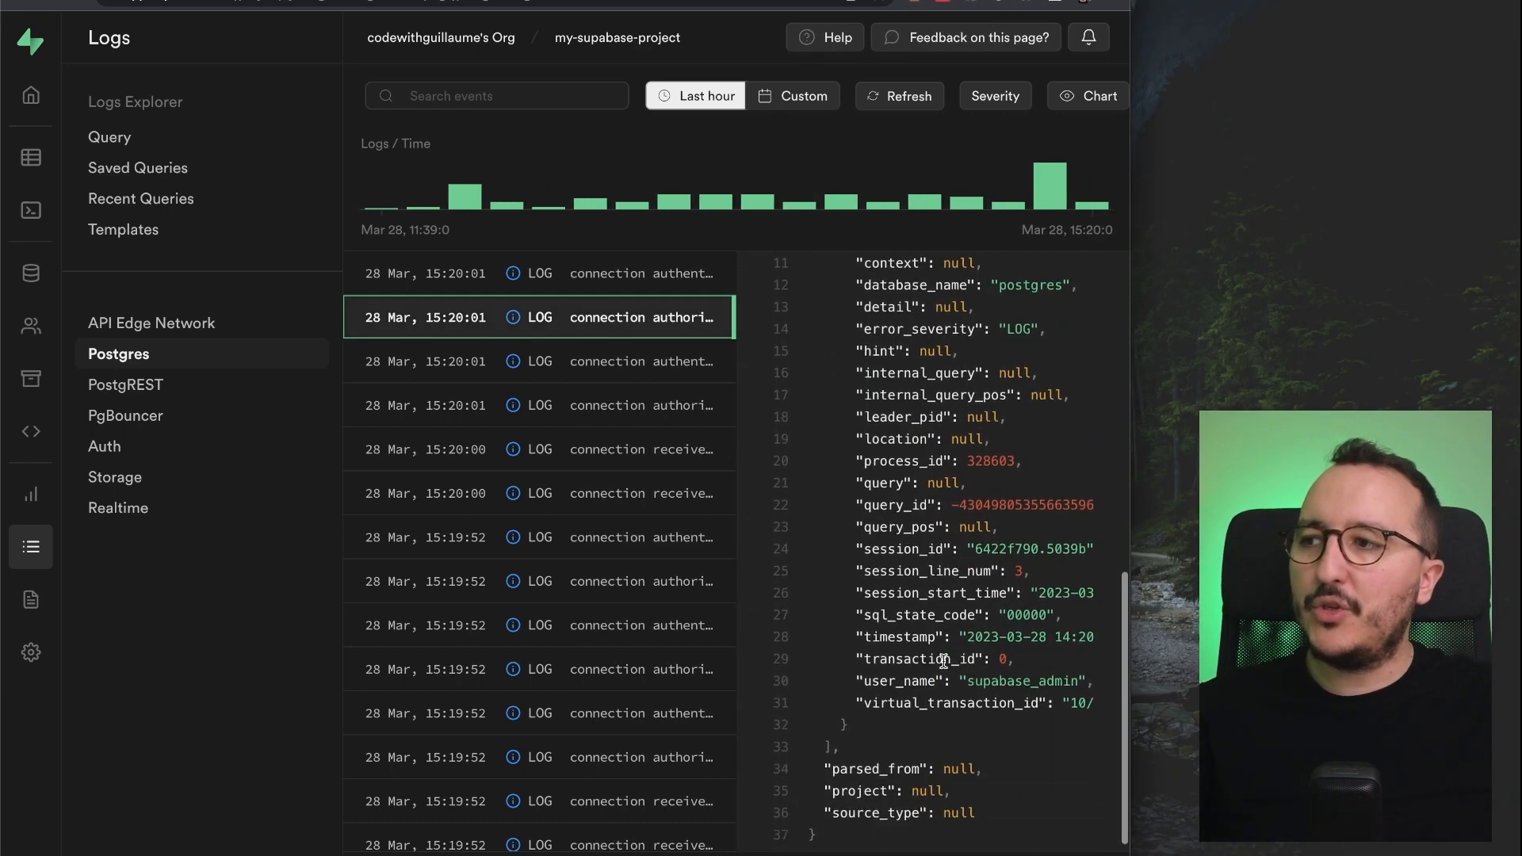